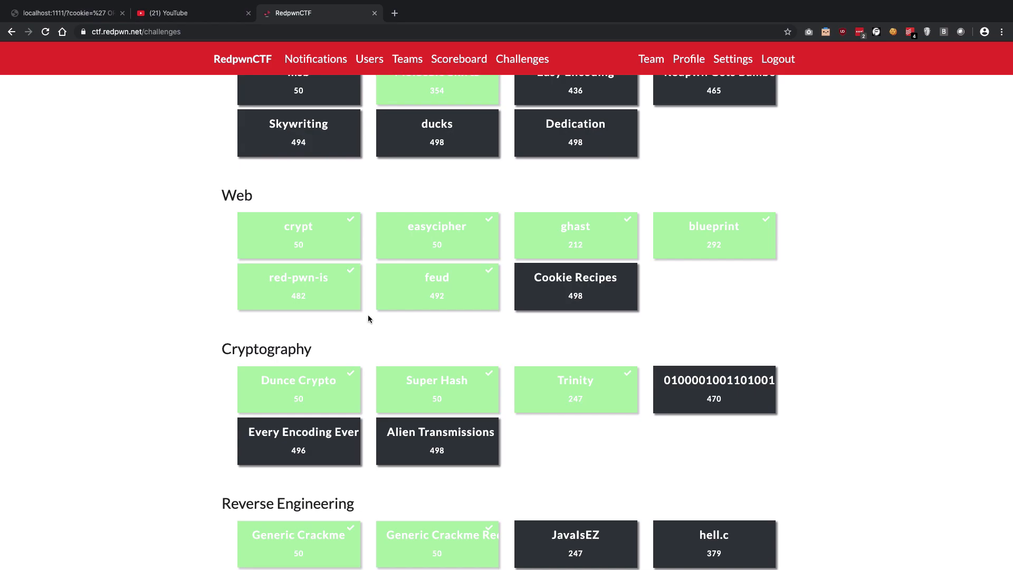
pyautogui.moveTo(314, 251)
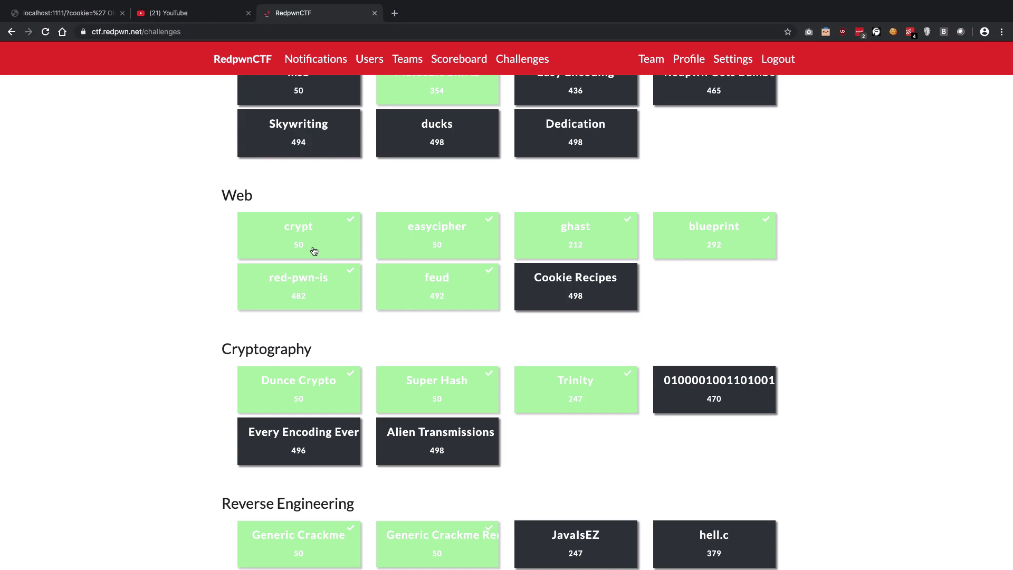
# Open the crypt challenge and its 'new encryption algorithm' page in a new tab
pyautogui.click(313, 250)
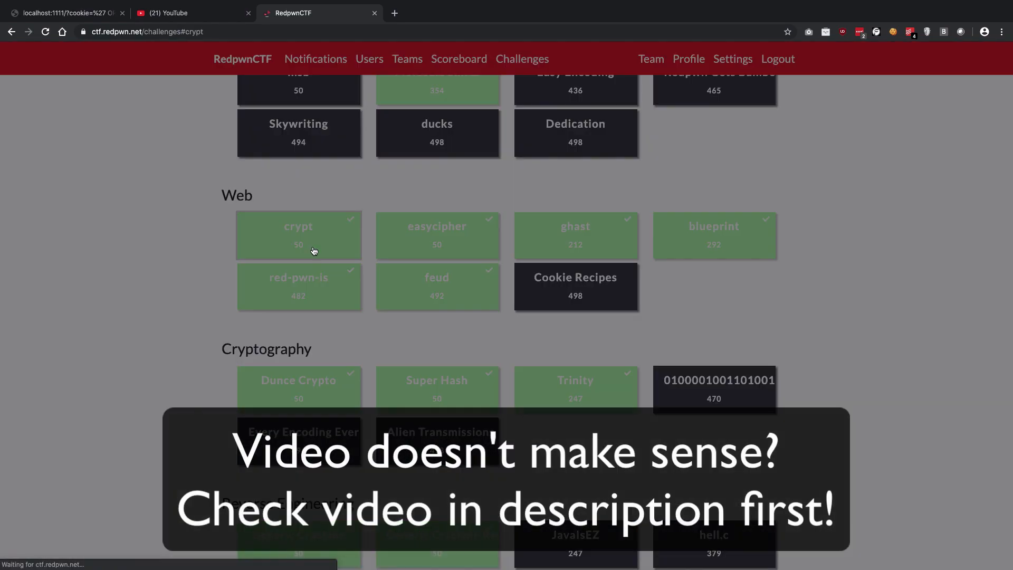
pyautogui.click(298, 236)
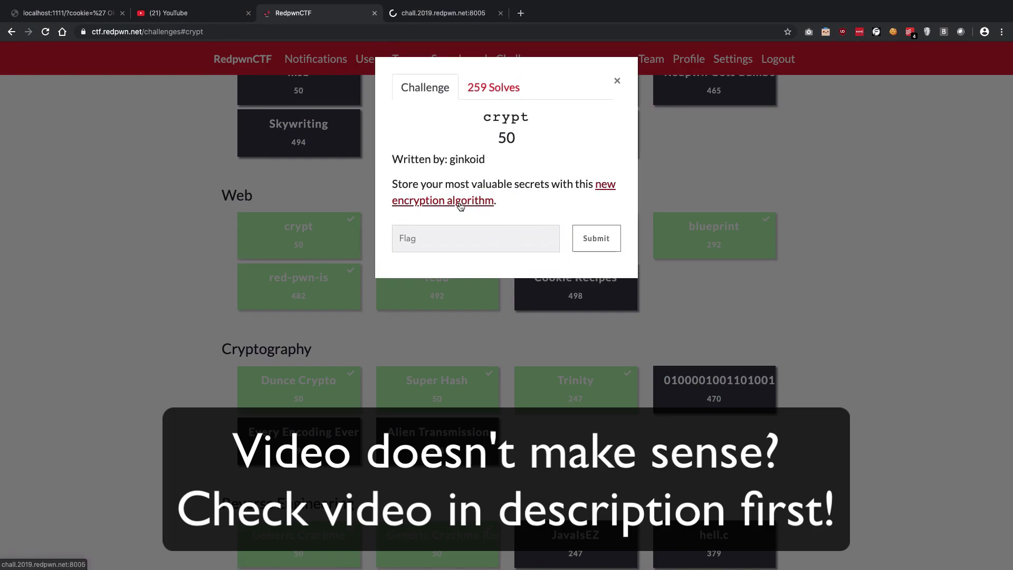
pyautogui.click(442, 13)
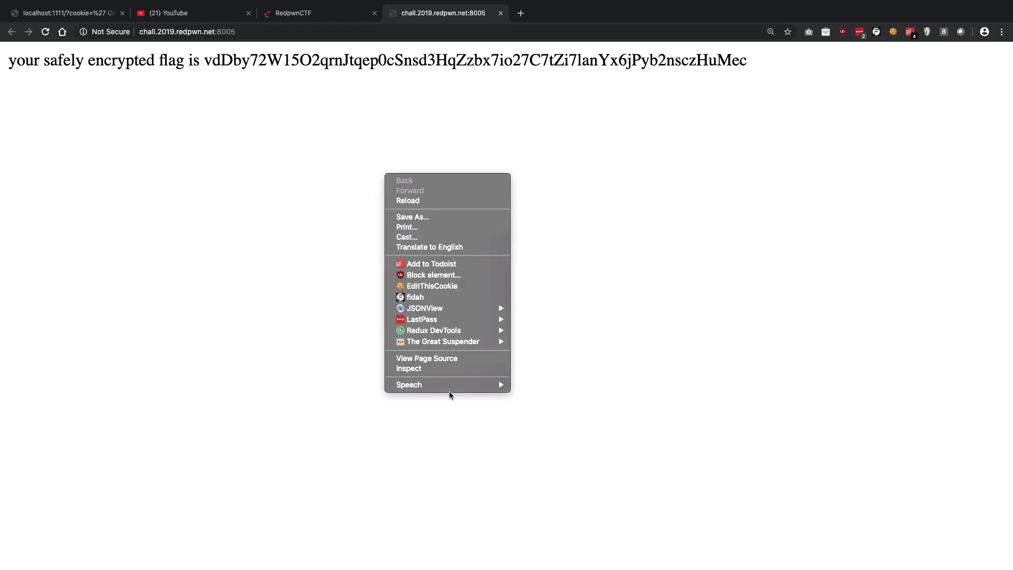
# View the challenge page's source and highlight the setInterval anti-debugging trap
pyautogui.click(426, 358)
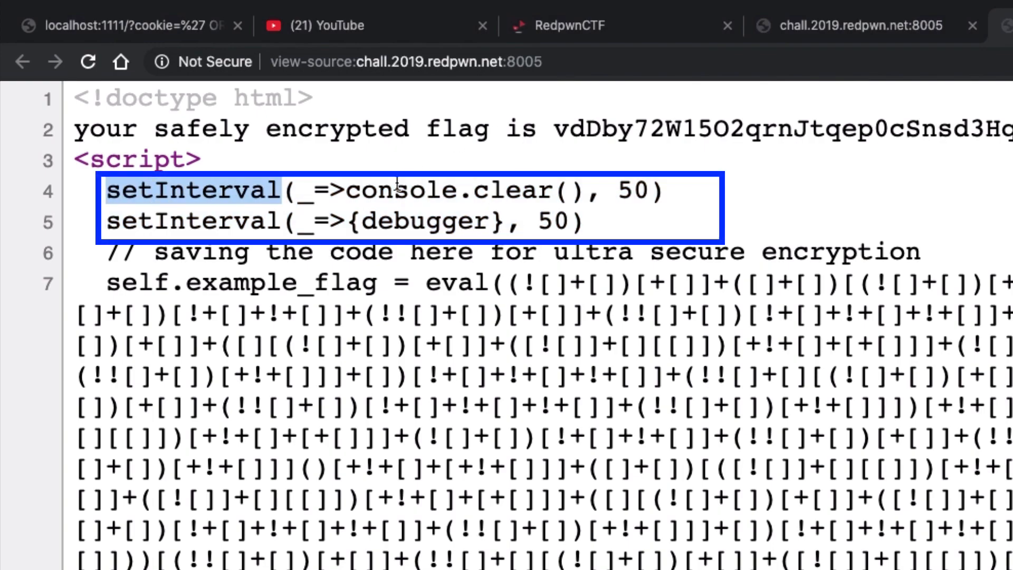
pyautogui.moveTo(238, 228)
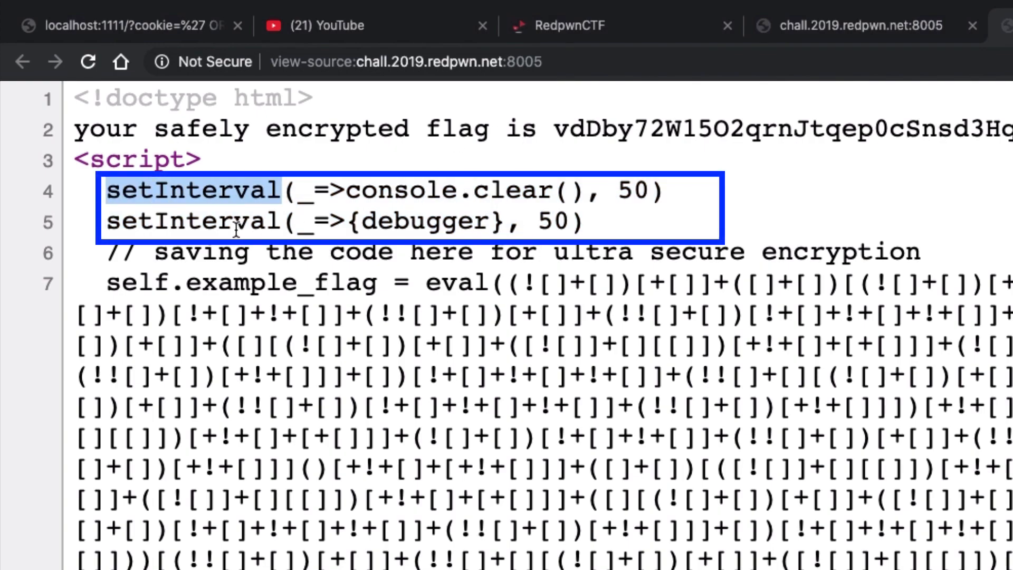
pyautogui.doubleClick(423, 221)
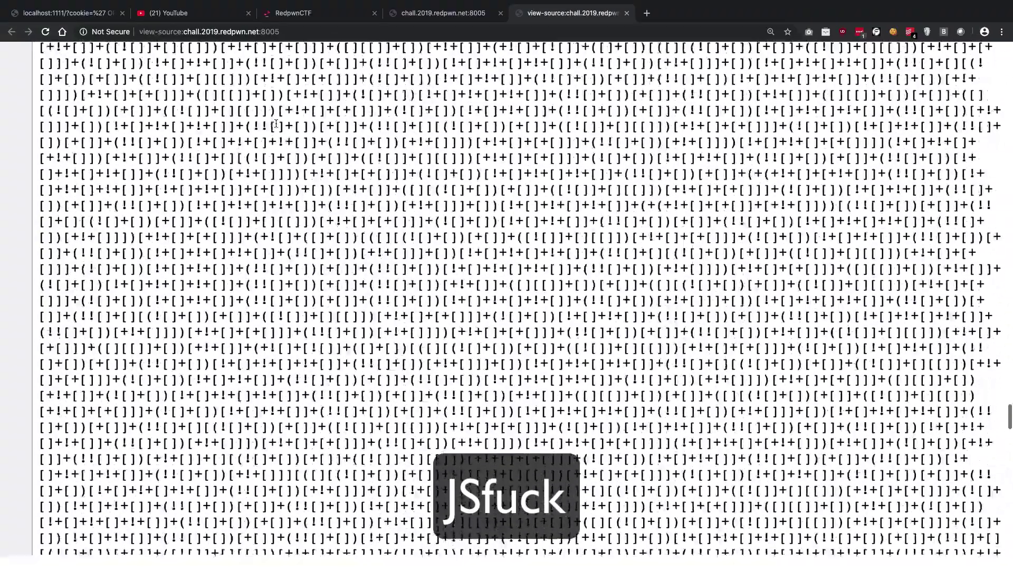
# Scroll down through the long JSFuck-obfuscated script in the page source
pyautogui.scroll(-3)
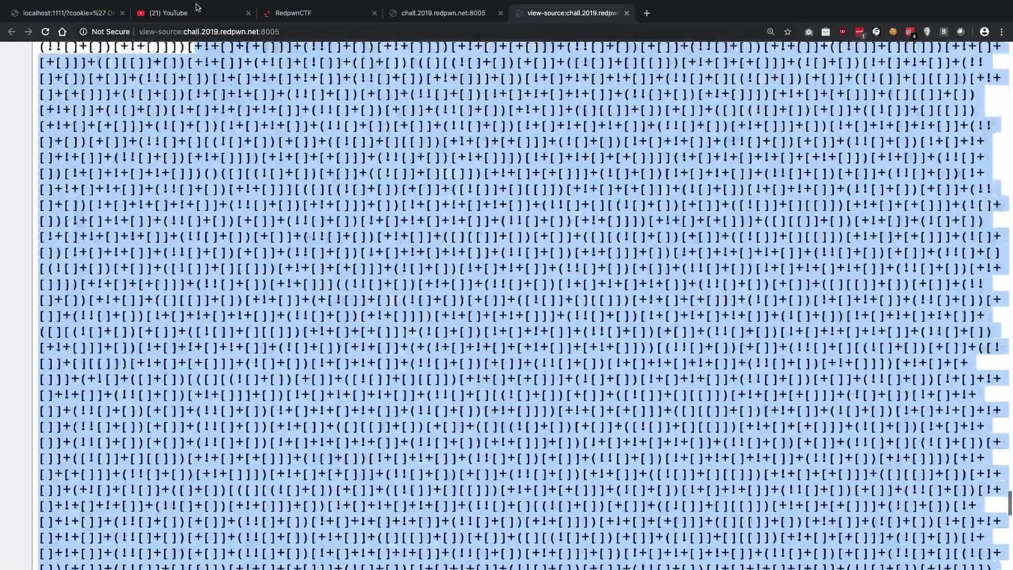
pyautogui.scroll(-3)
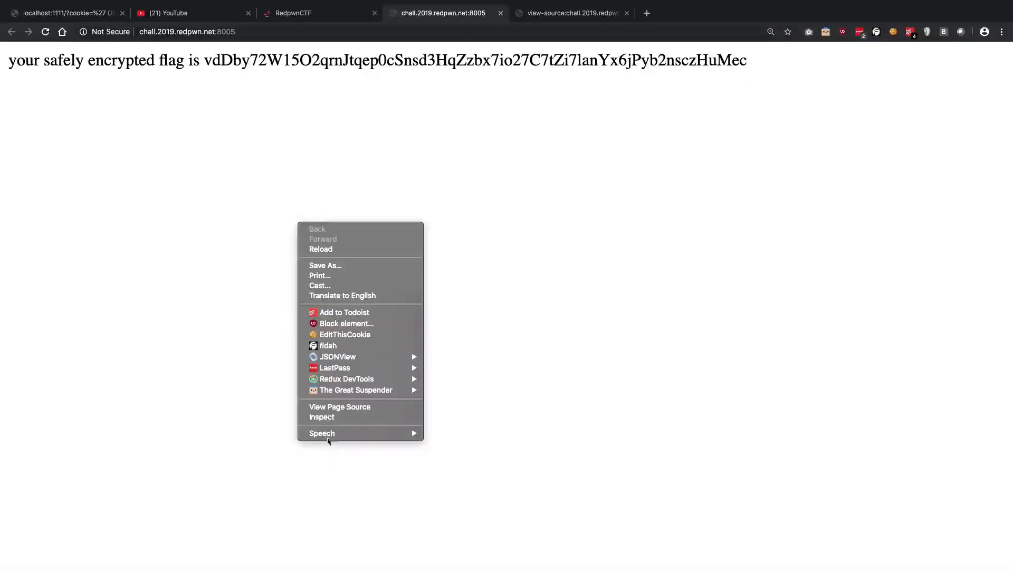
# Inspect the challenge page, resume the debugger-paused script, and reach the Console after checking Network and Sources
pyautogui.click(322, 417)
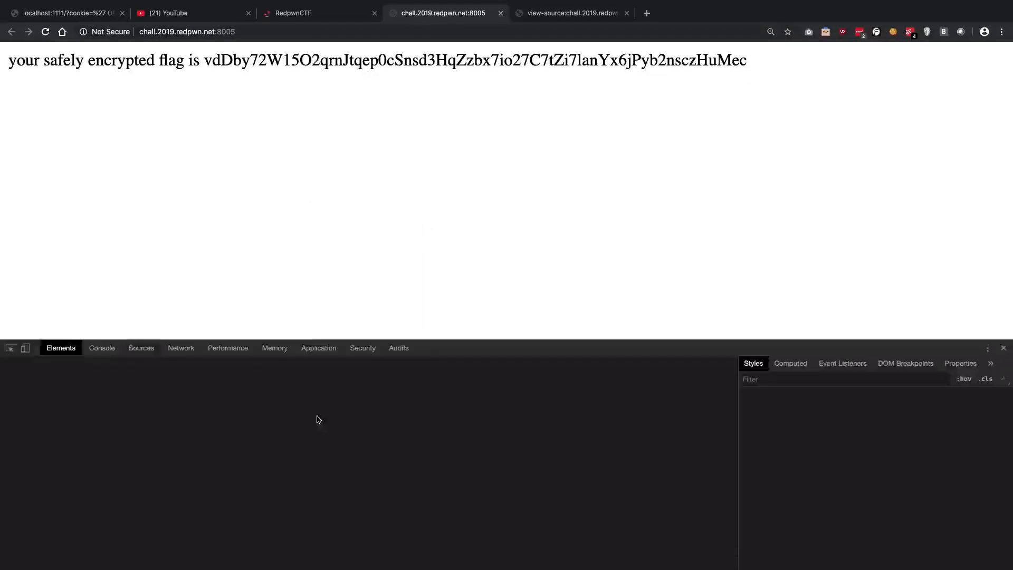
pyautogui.click(141, 348)
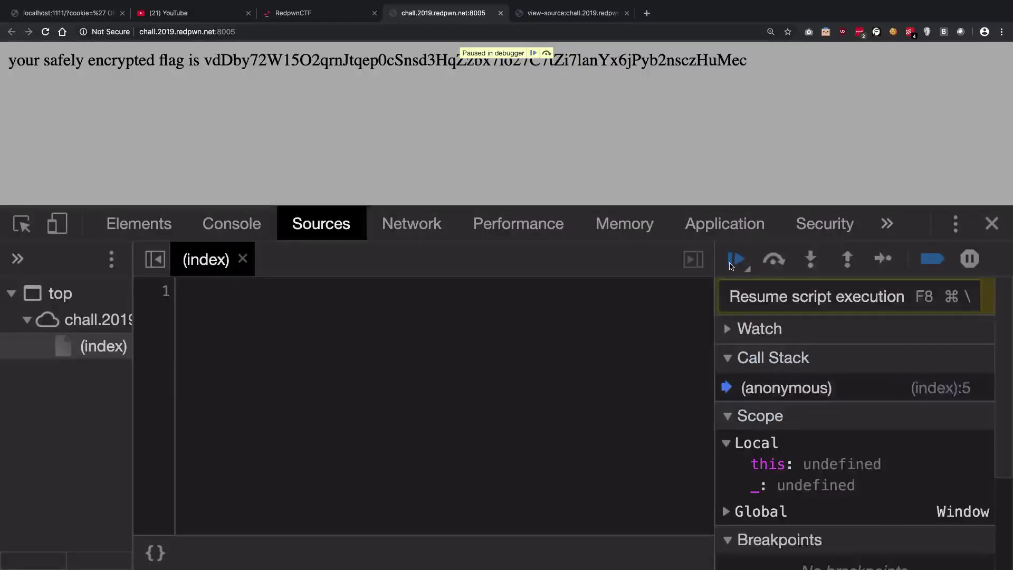
pyautogui.click(735, 259)
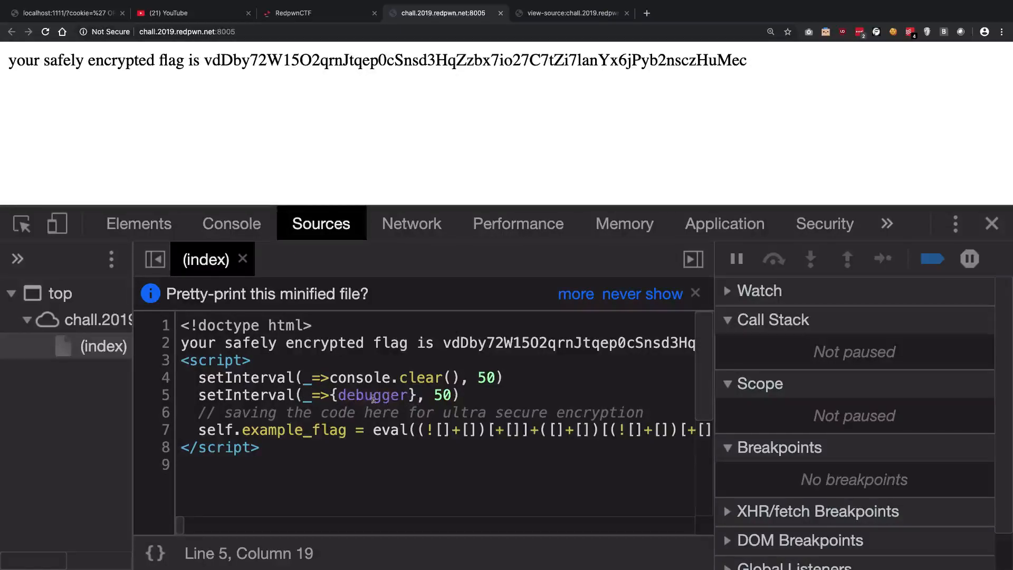
pyautogui.click(231, 223)
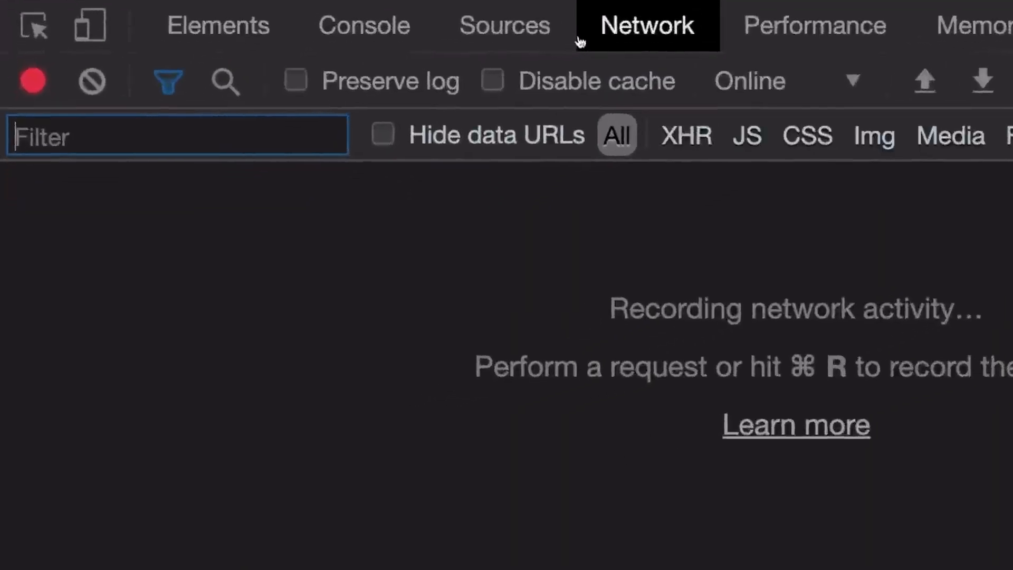
pyautogui.click(506, 25)
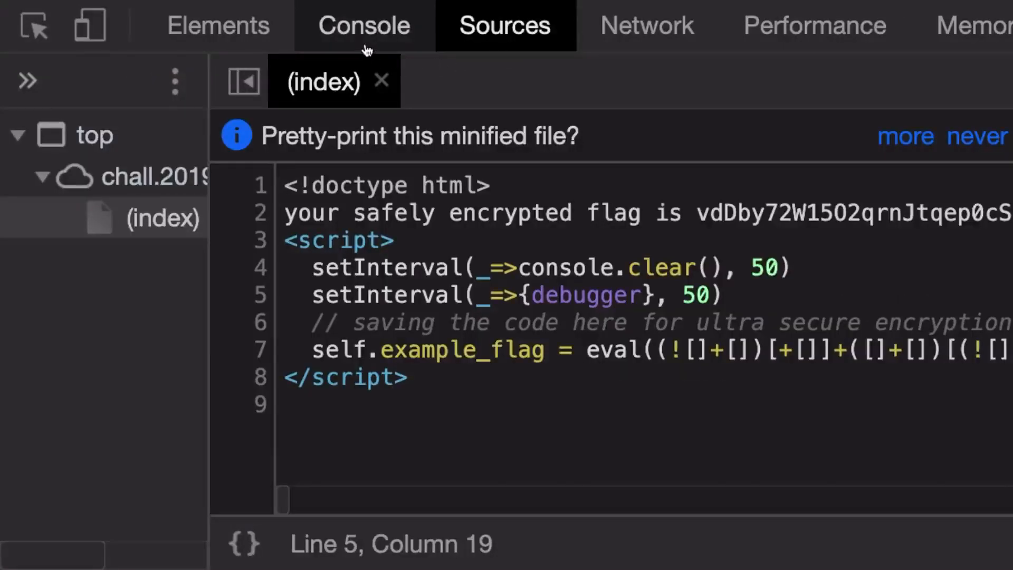
pyautogui.click(364, 24)
pyautogui.write('for(let i')
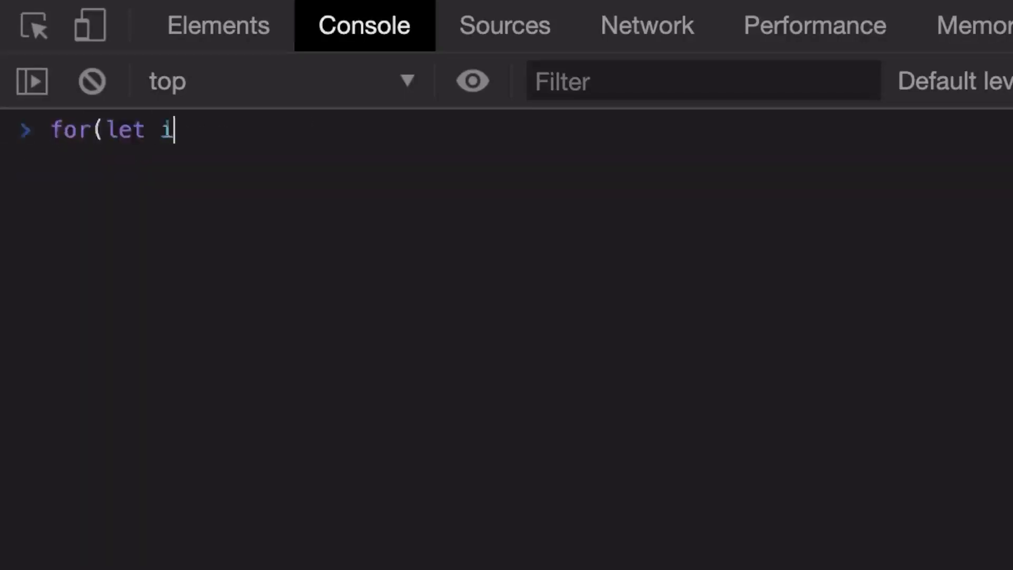
# Run for(let i=0;i<65356;i++) { clearInterval(i) } in the Console
pyautogui.write('=0;i<')
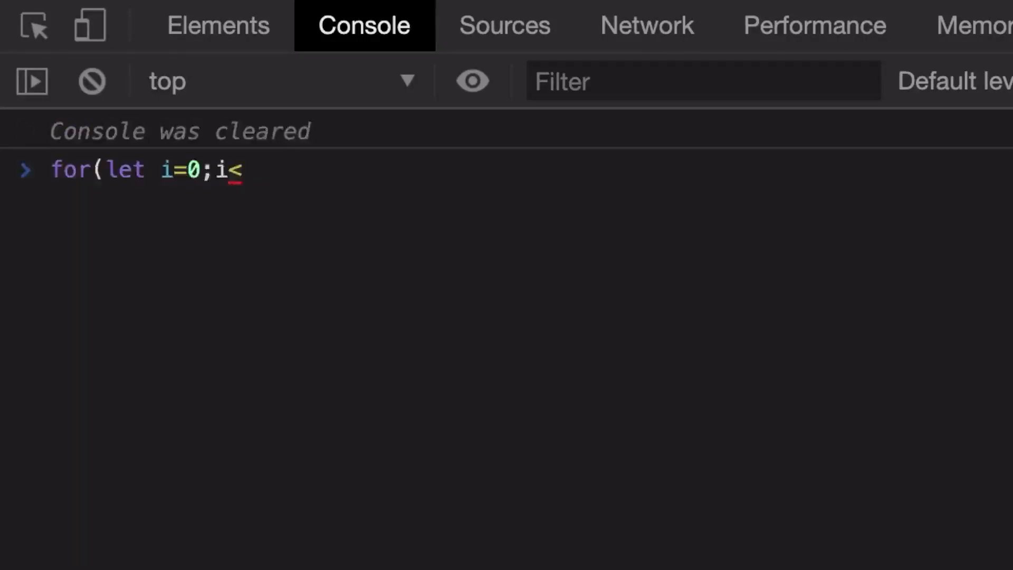
pyautogui.write('65')
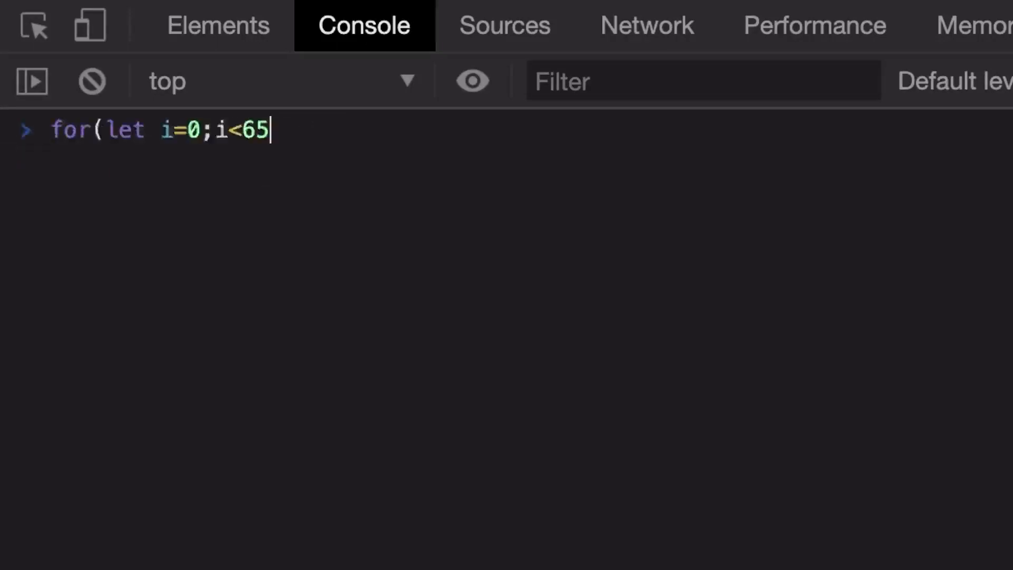
pyautogui.write('356;i++')
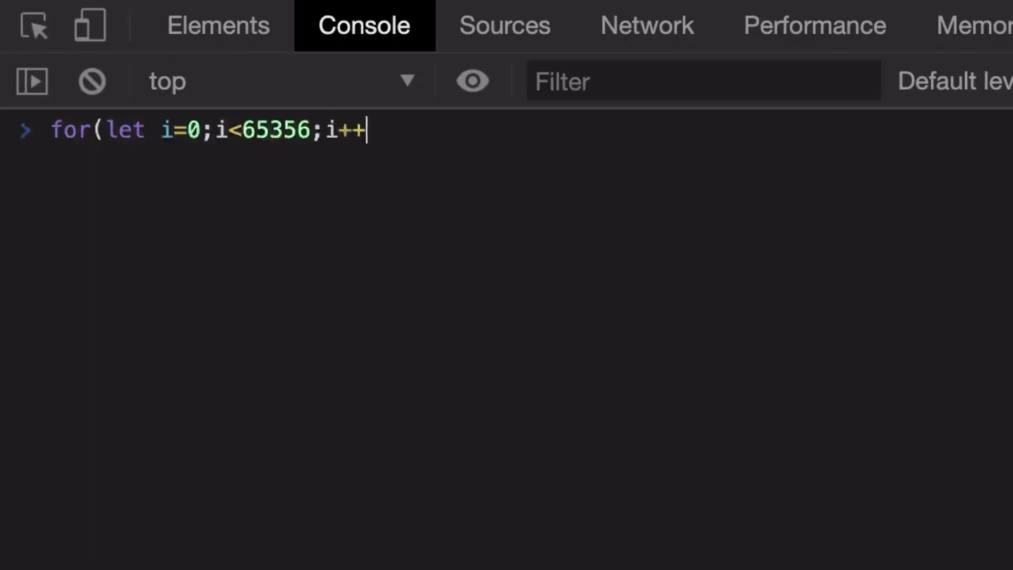
pyautogui.write(') { se')
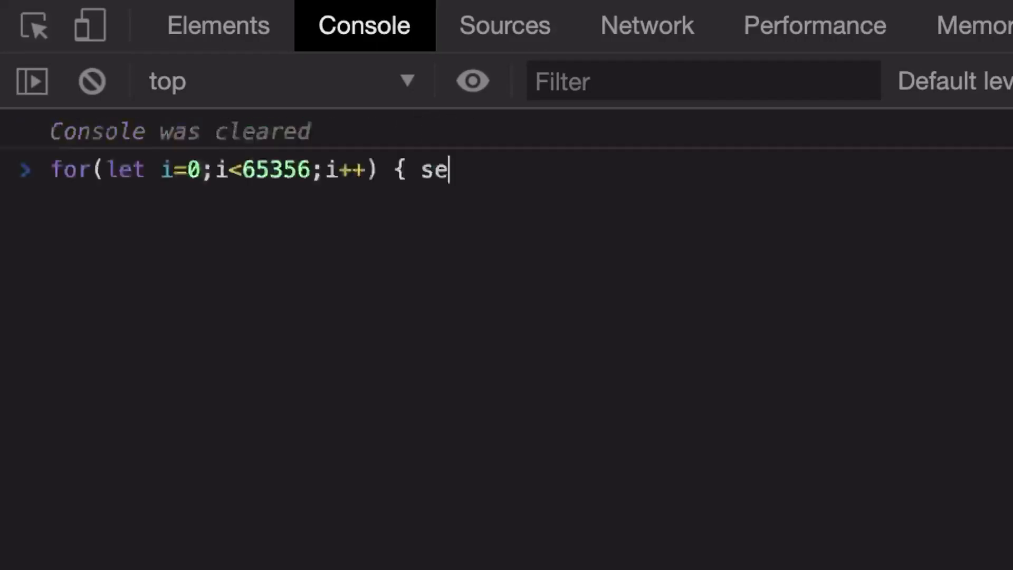
pyautogui.write('clearInterv')
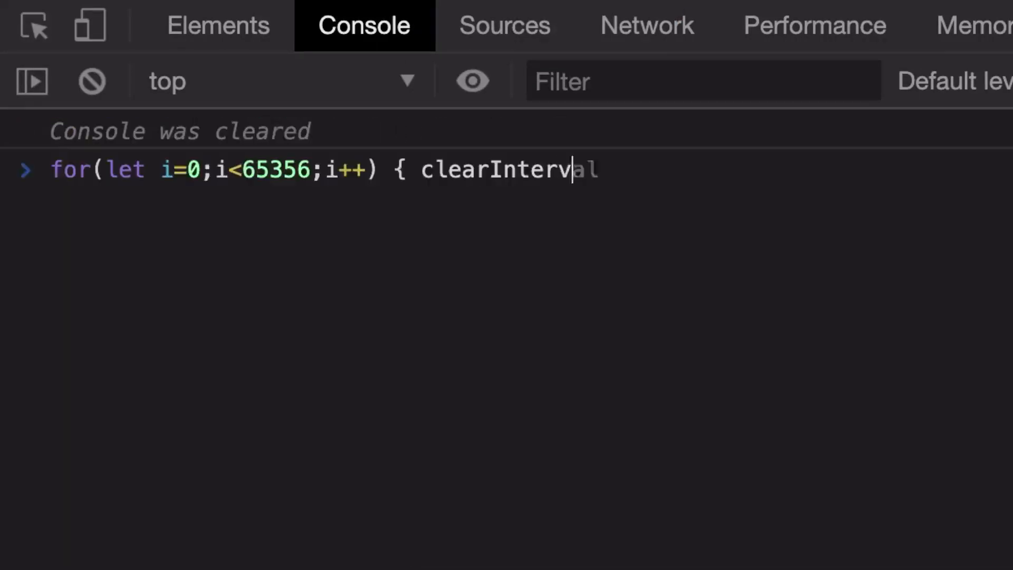
pyautogui.write('(i')
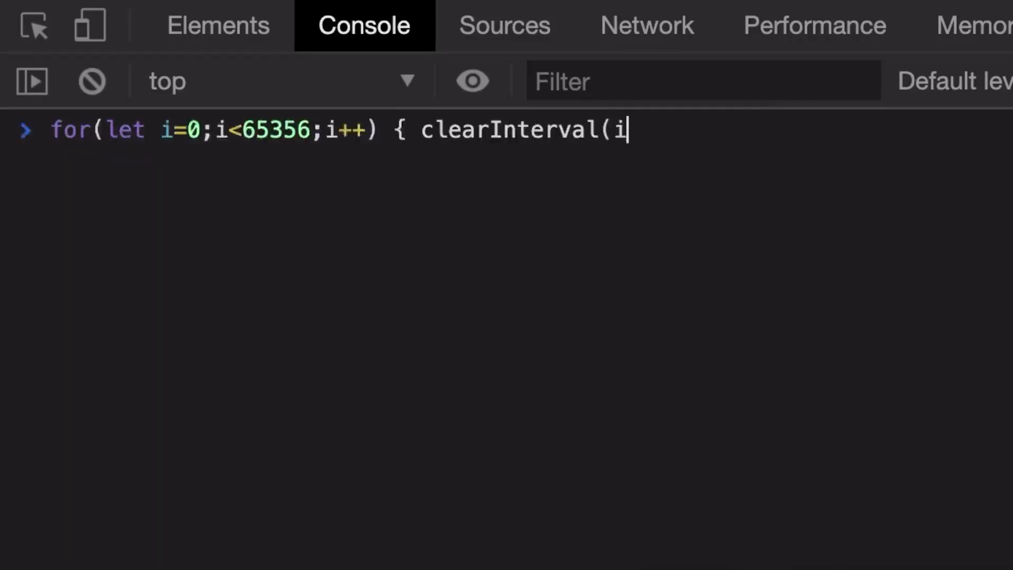
pyautogui.press('Enter')
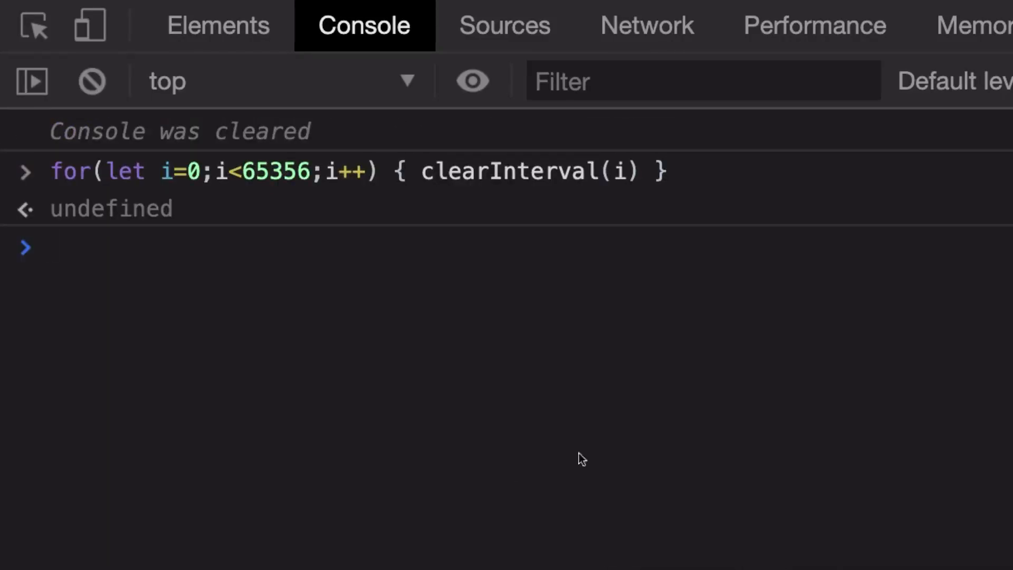
pyautogui.moveTo(603, 335)
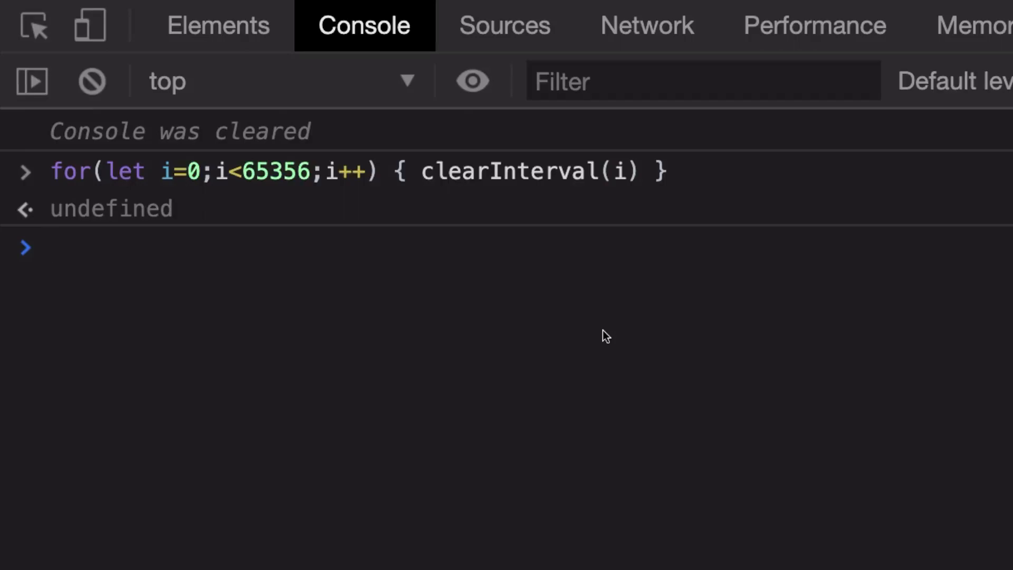
# Create a test setInterval in the Console, which returns ID 96, then clear it with clearInterval(96)
pyautogui.write('setInterval')
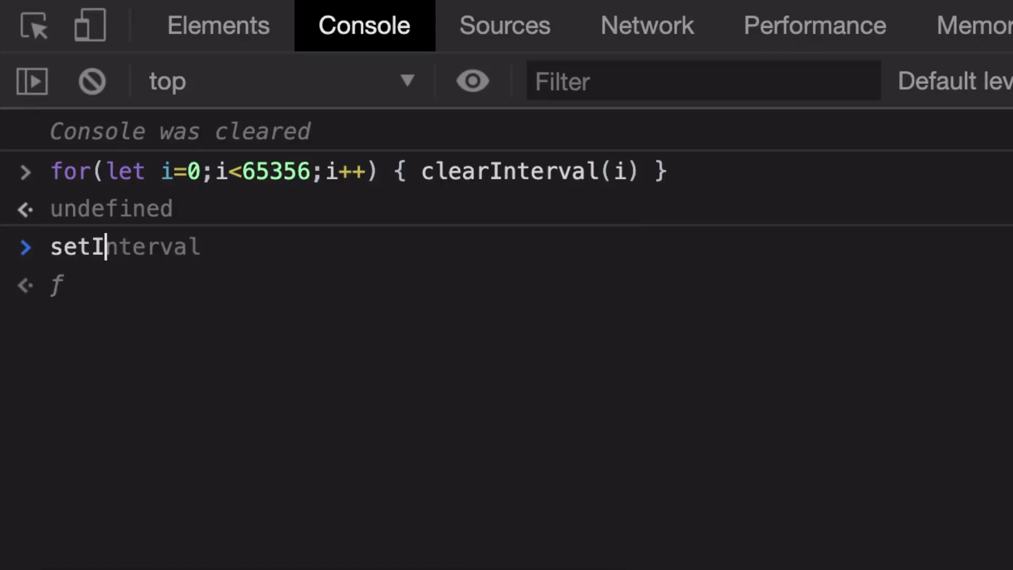
pyautogui.write('(() =>')
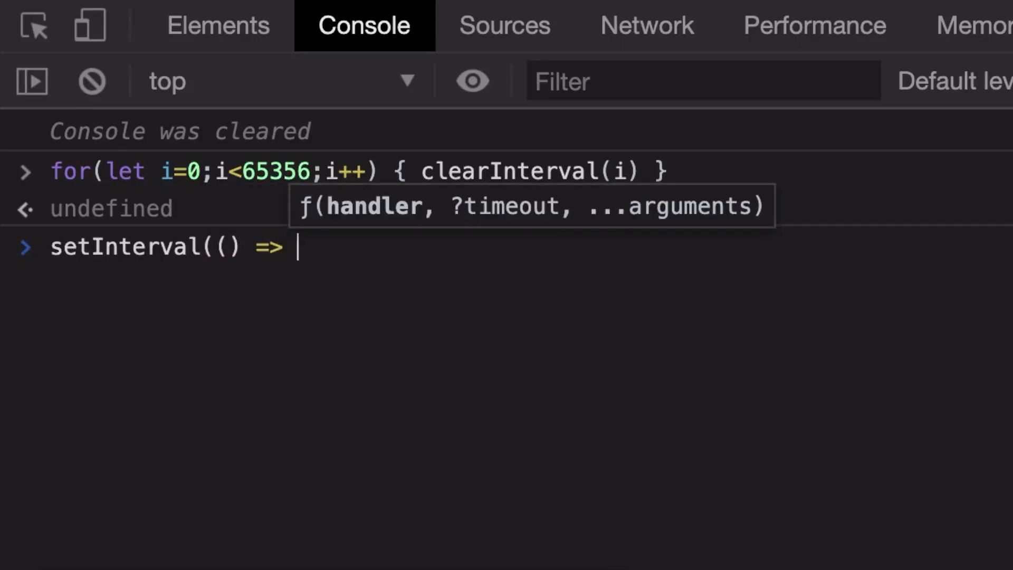
pyautogui.write("'ss")
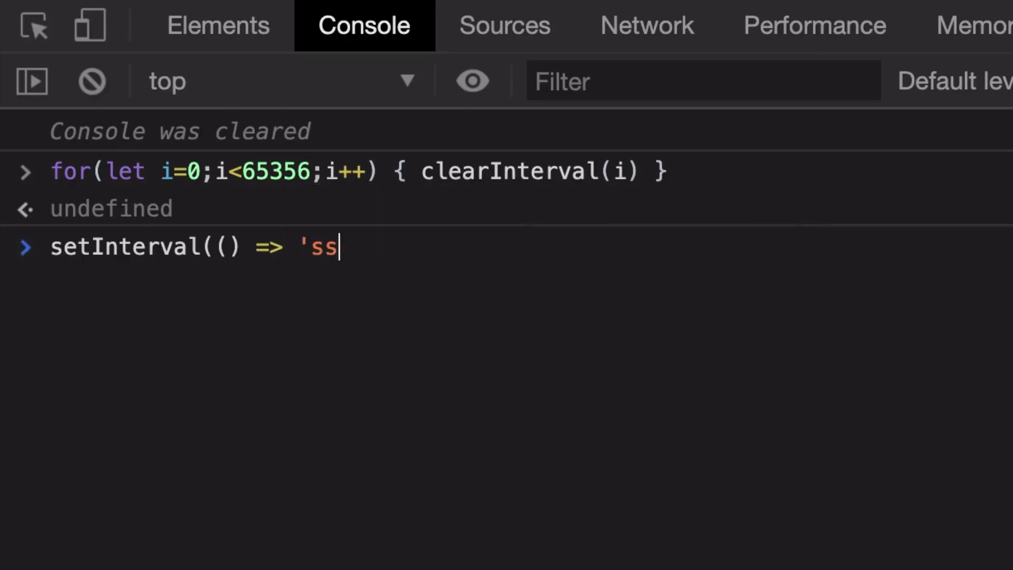
pyautogui.write("s', 01")
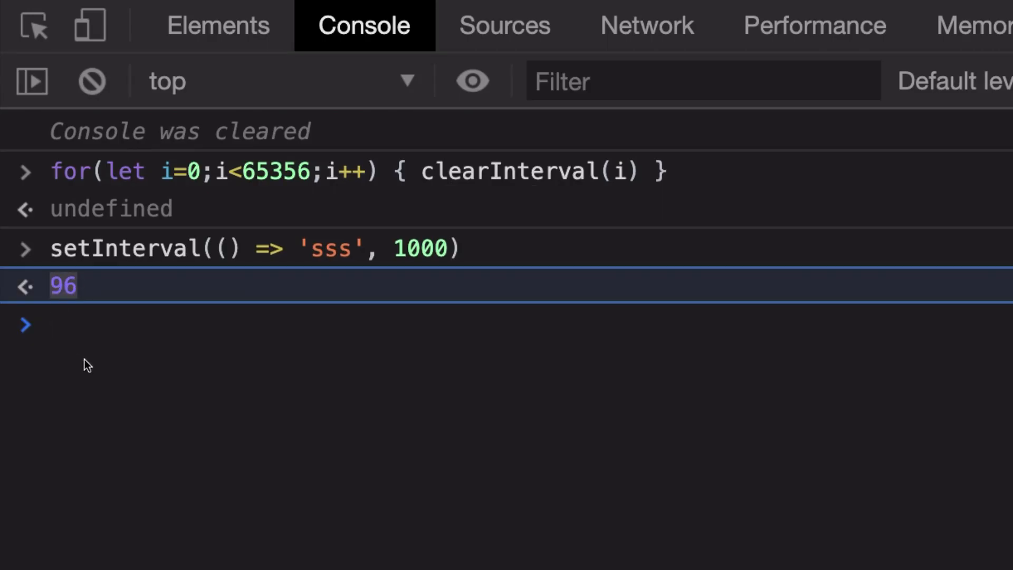
pyautogui.write('clearInterval(96')
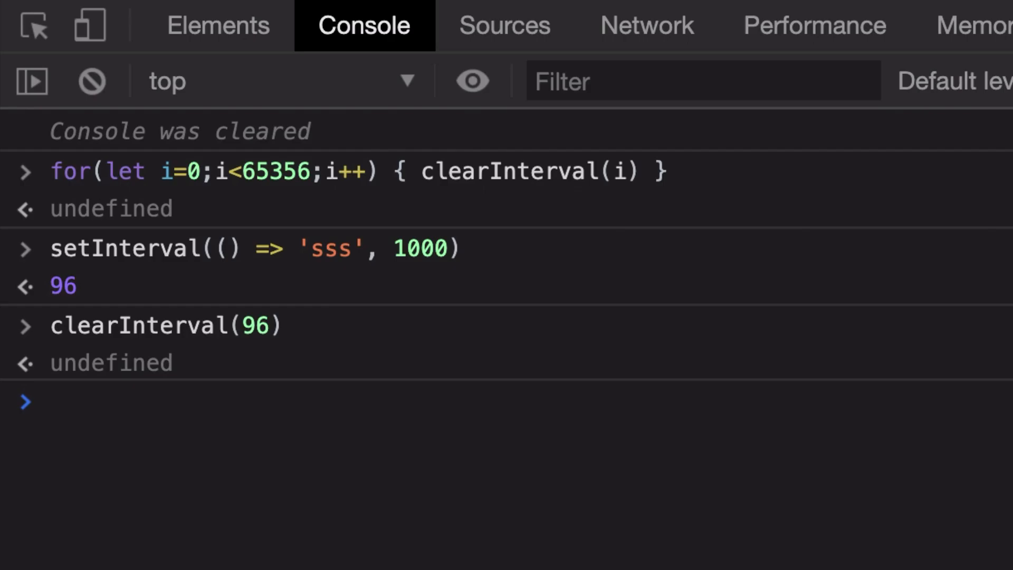
# Compare the setInterval code in Sources against the Console, switching back and forth
pyautogui.click(507, 25)
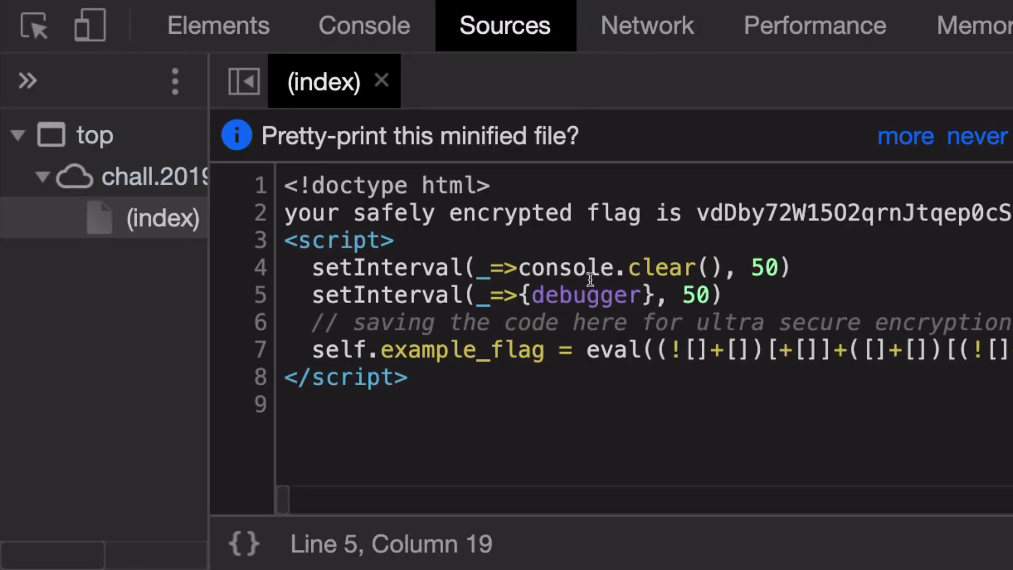
pyautogui.doubleClick(389, 267)
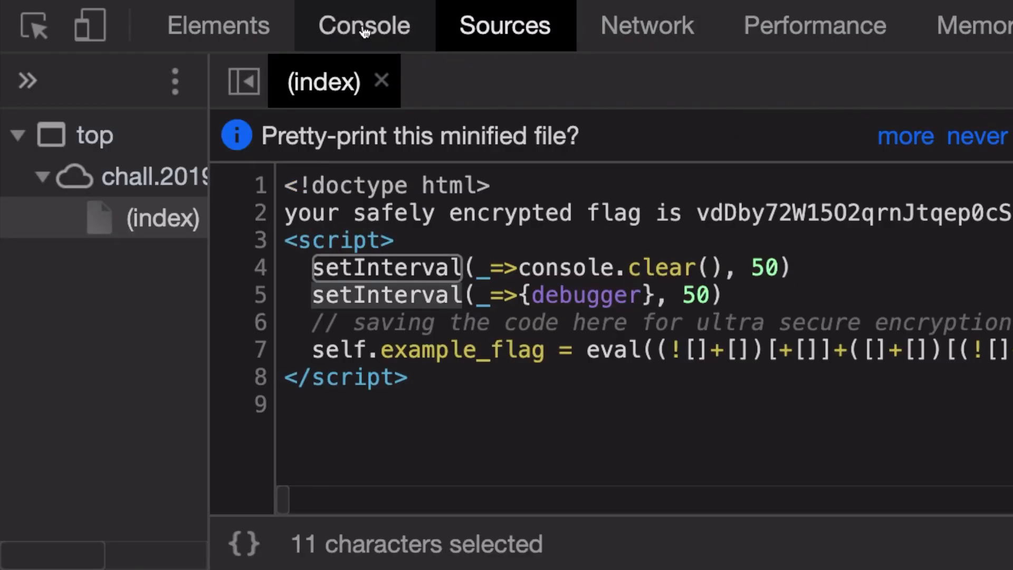
pyautogui.click(361, 25)
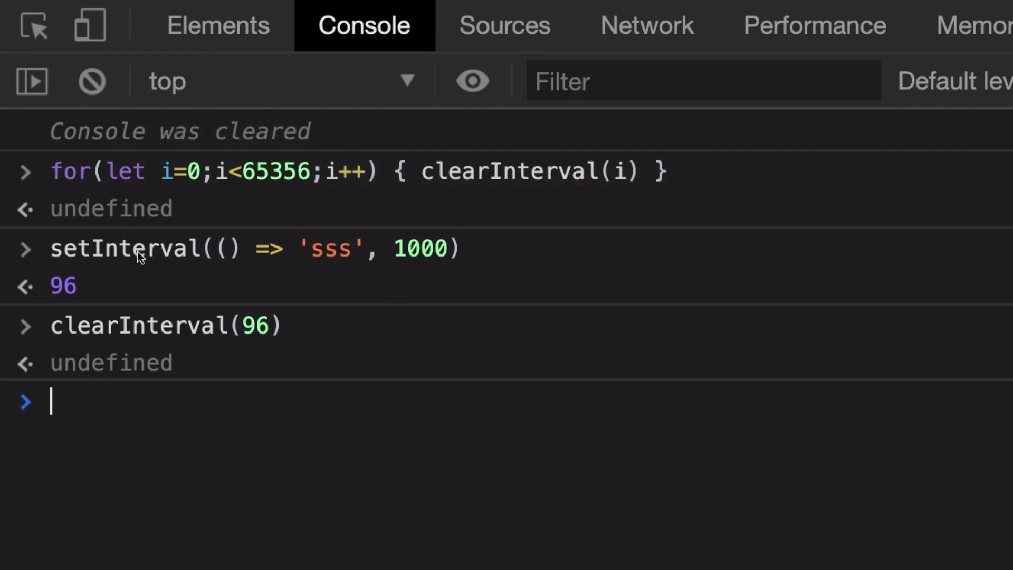
pyautogui.moveTo(148, 311)
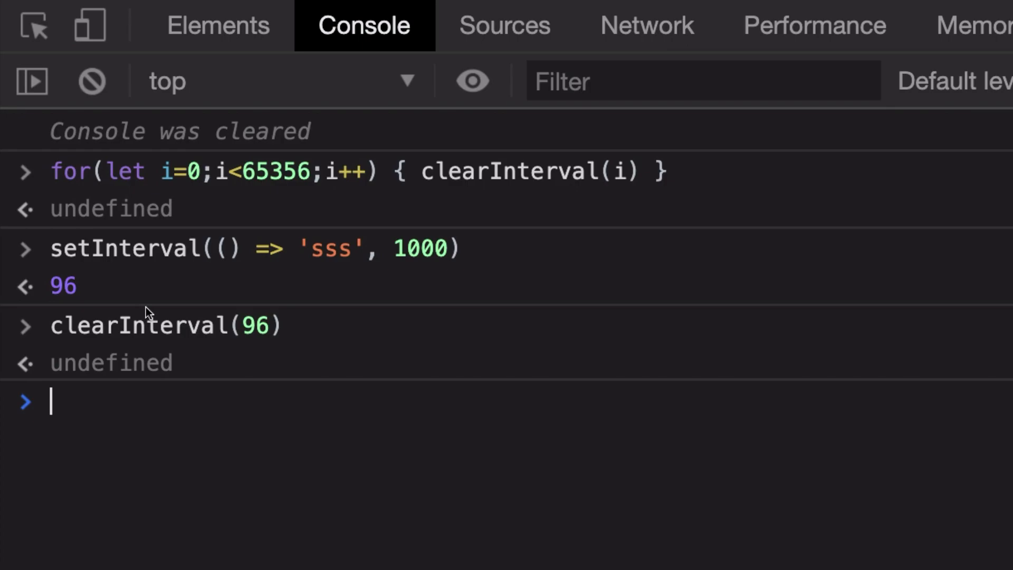
pyautogui.moveTo(278, 193)
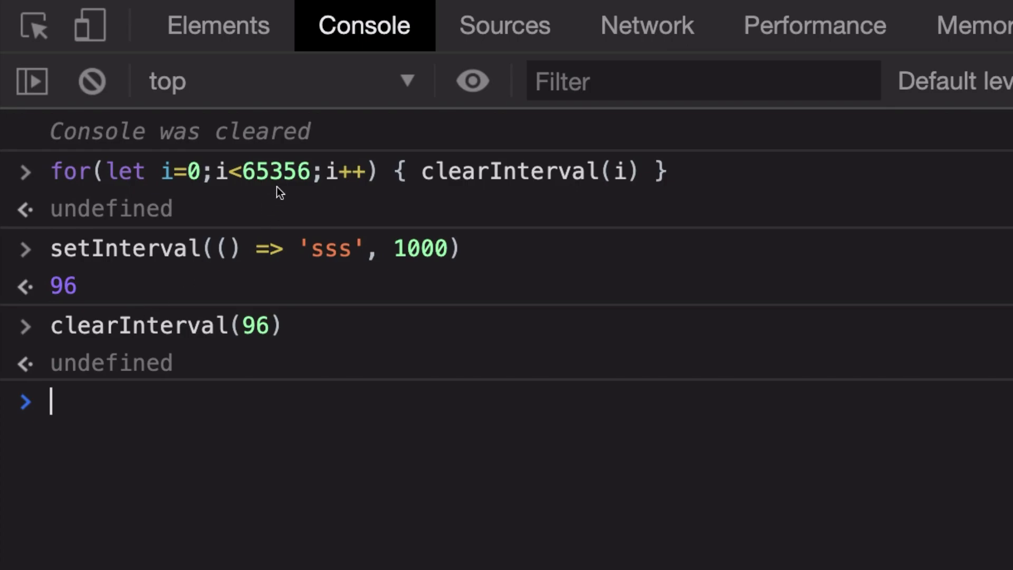
pyautogui.moveTo(235, 465)
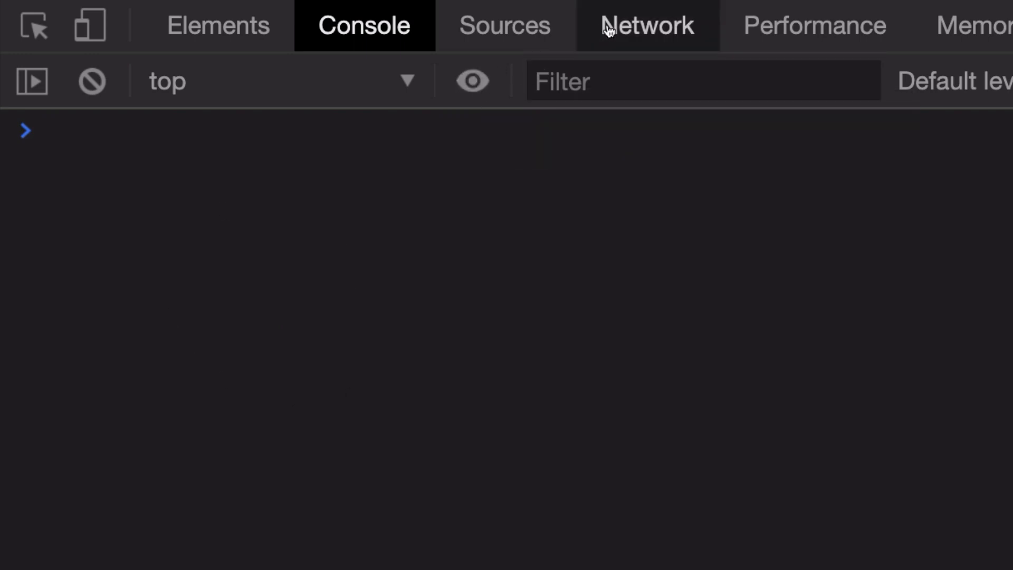
pyautogui.click(506, 25)
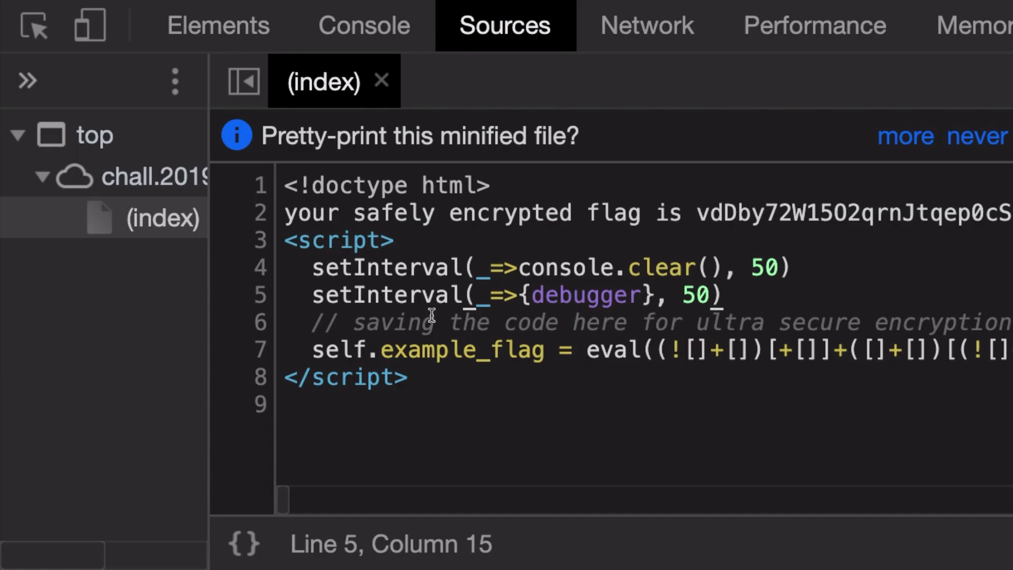
pyautogui.click(365, 24)
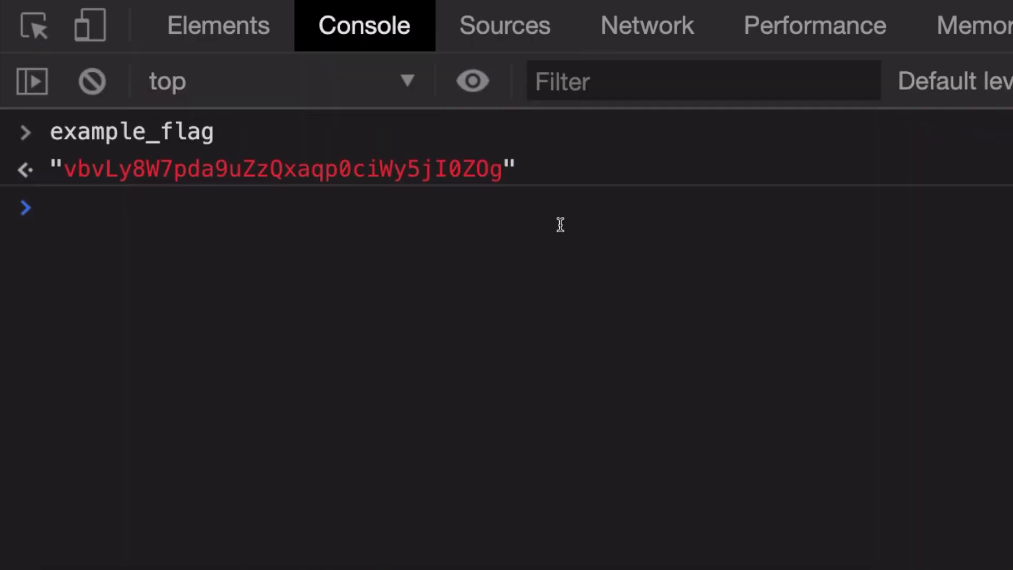
# Scroll the view-source tab, then return to the Console to evaluate example_flag
pyautogui.click(648, 25)
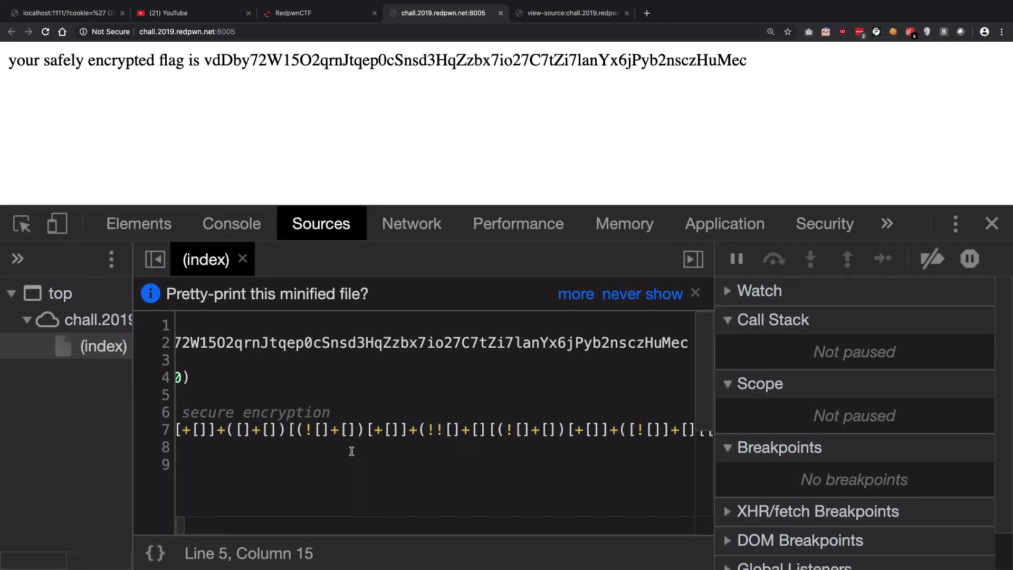
pyautogui.click(571, 13)
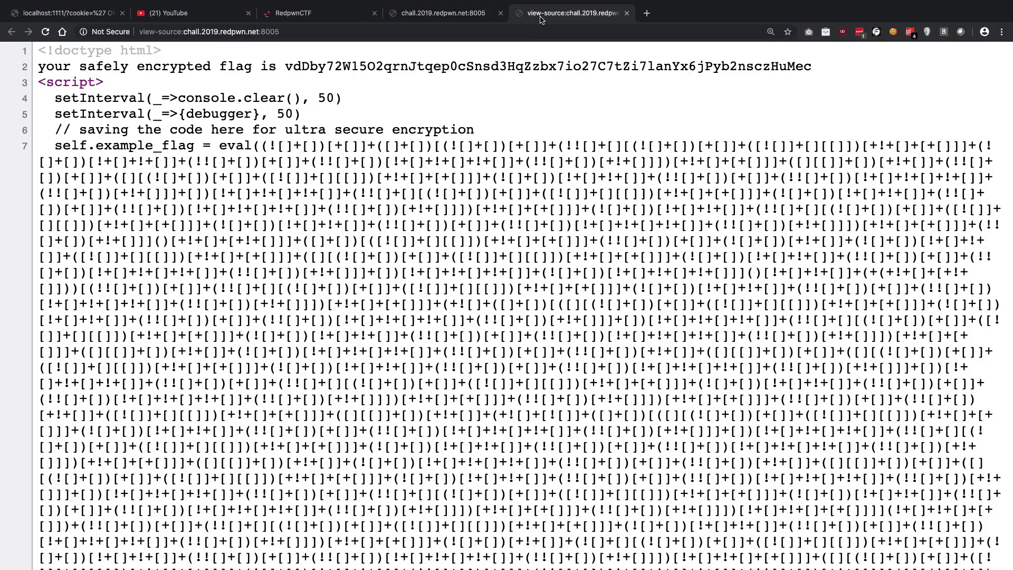
pyautogui.scroll(-3)
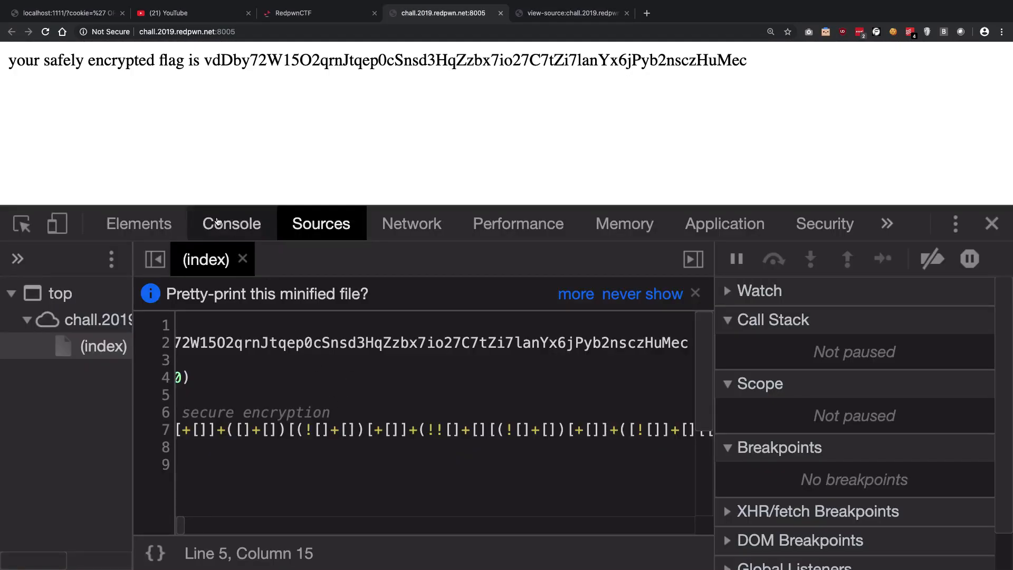
pyautogui.click(231, 224)
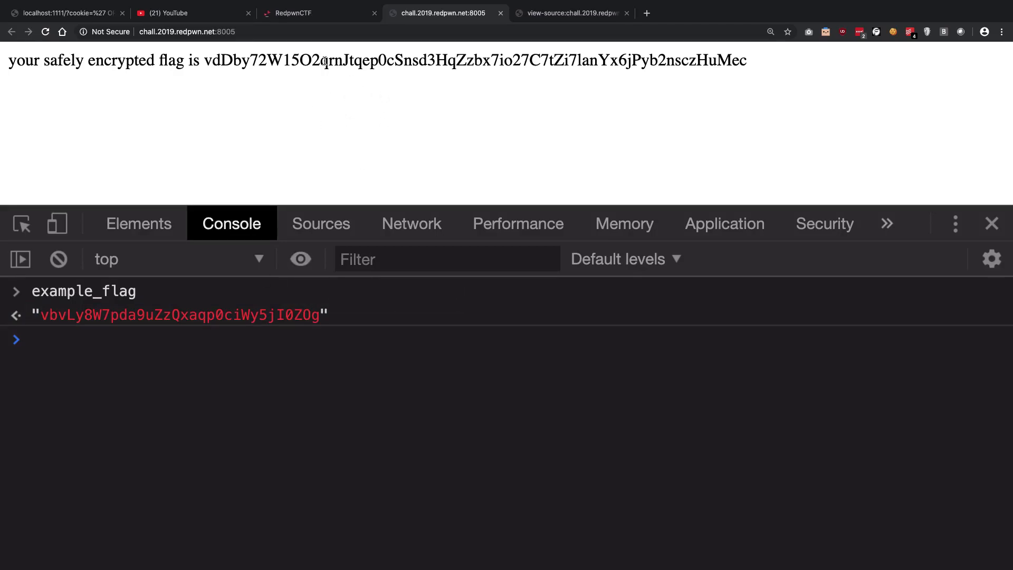
# Take the eval argument from the view-source tab back to the challenge page's Console
pyautogui.click(576, 13)
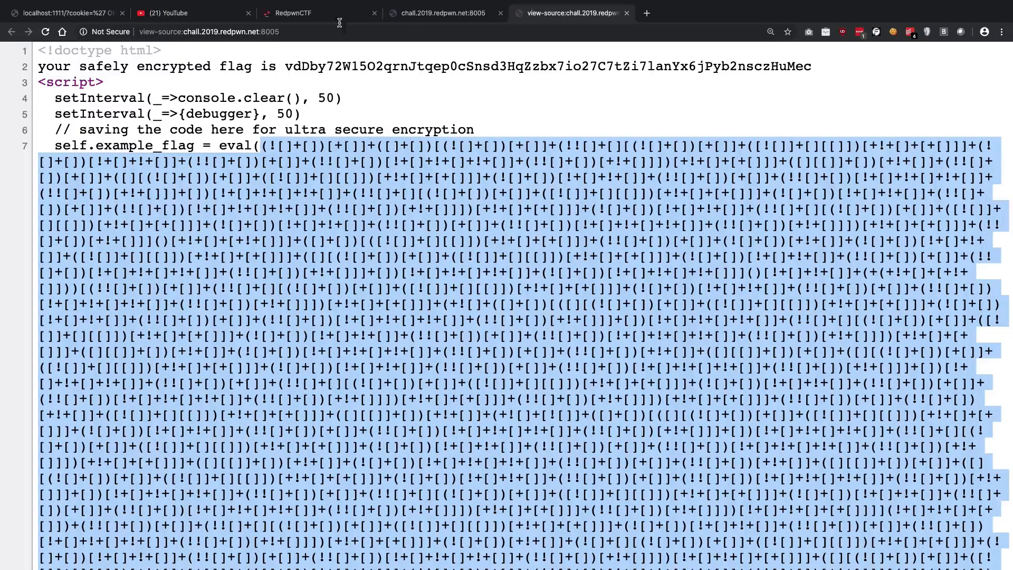
pyautogui.click(444, 13)
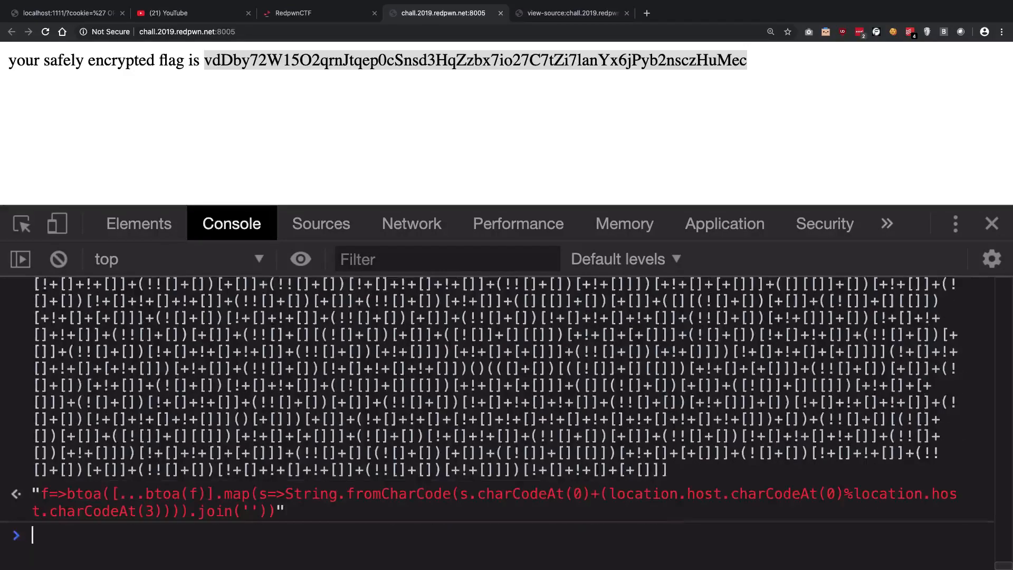
pyautogui.moveTo(677, 484)
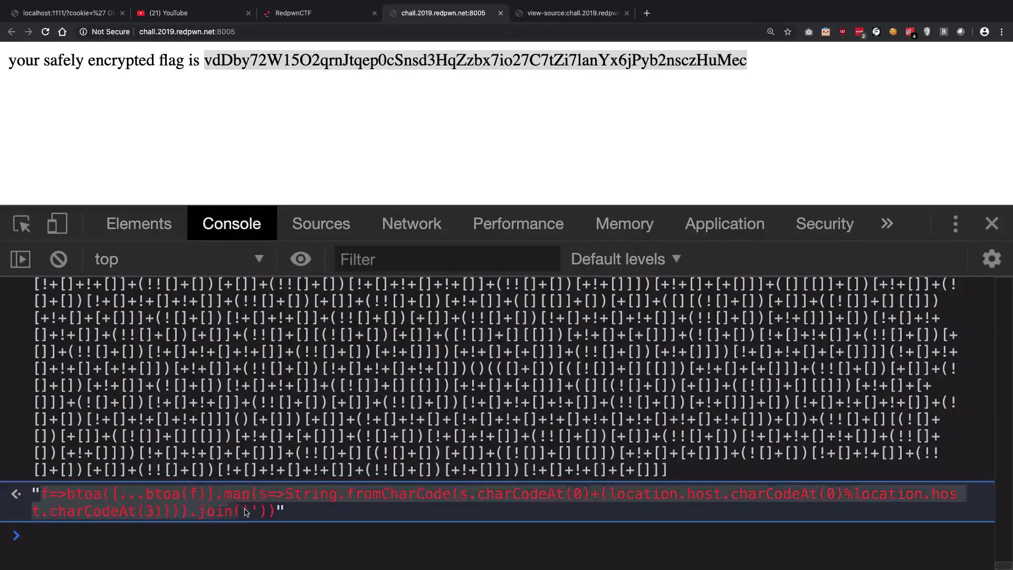
pyautogui.moveTo(277, 536)
pyautogui.write('x = f=> {')
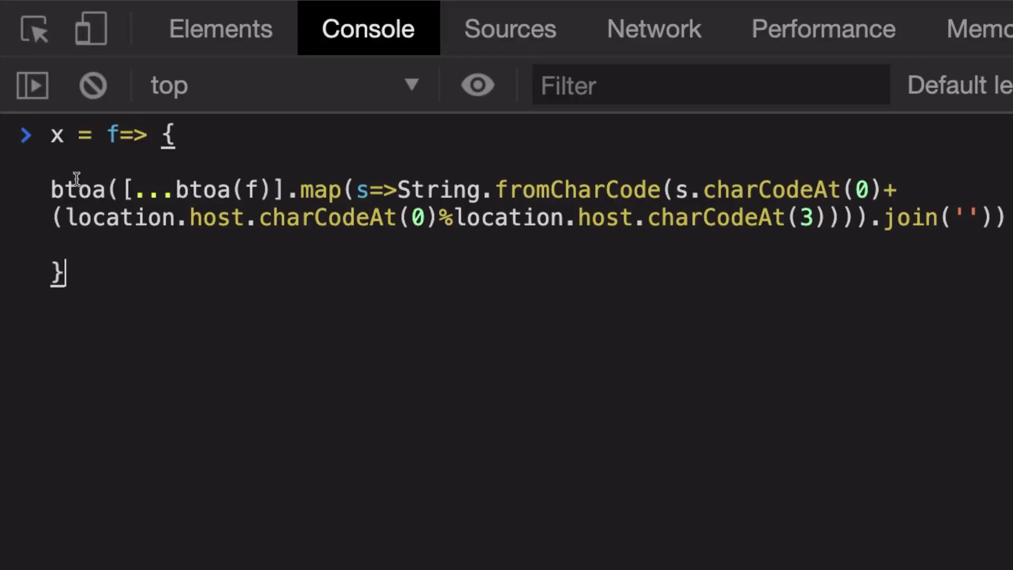
# Write x = f=> with const step1 = [...btoa(f)], step2, step3, and return btoa(step3)
pyautogui.write('con')
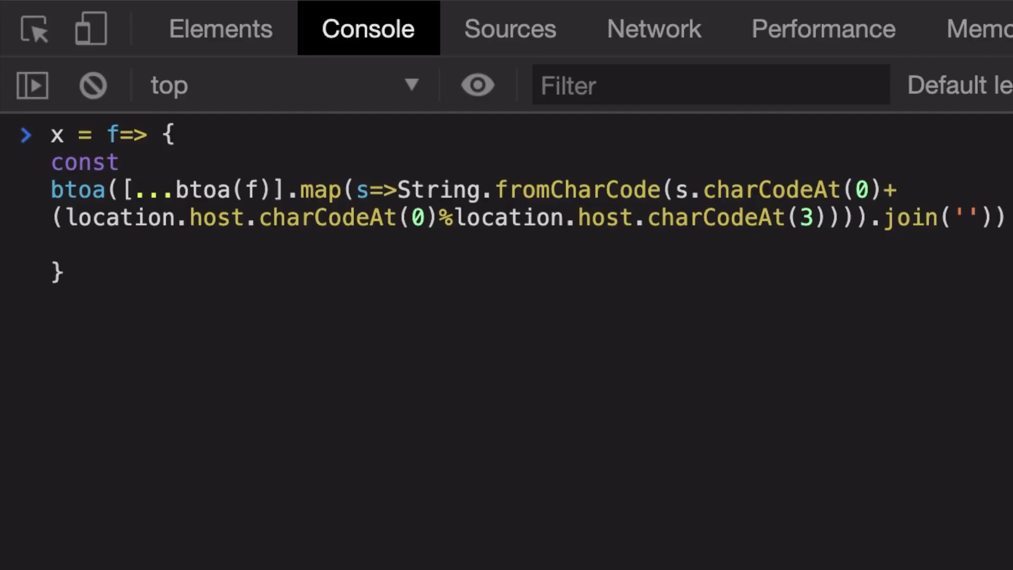
pyautogui.write('step1 =')
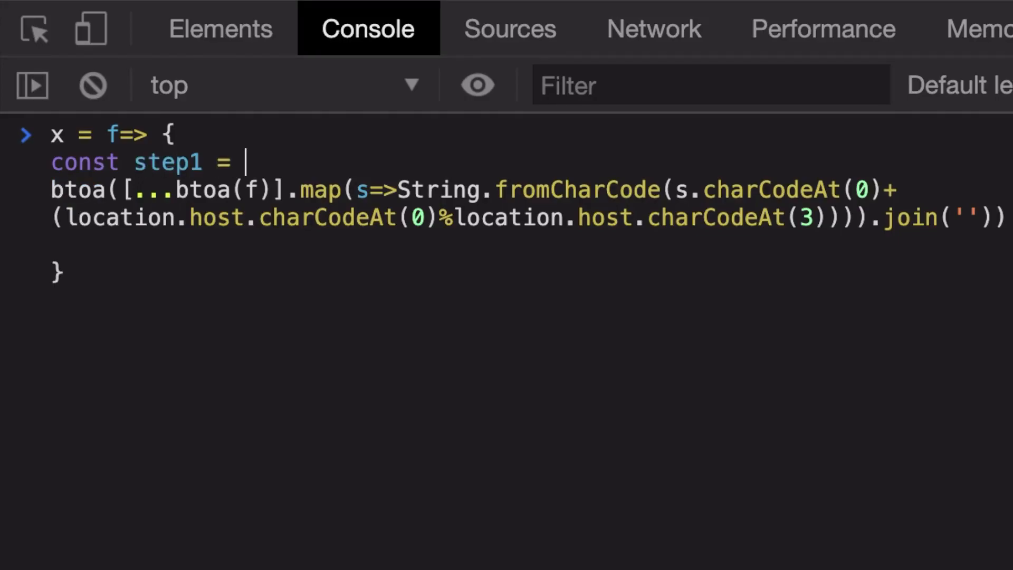
pyautogui.moveTo(259, 188)
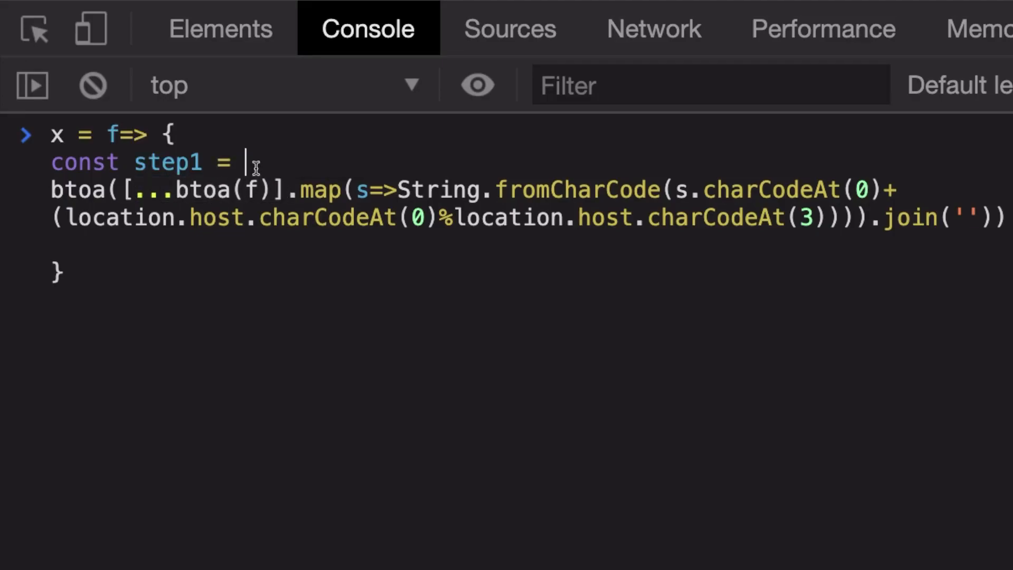
pyautogui.write('[...btoa(f)]')
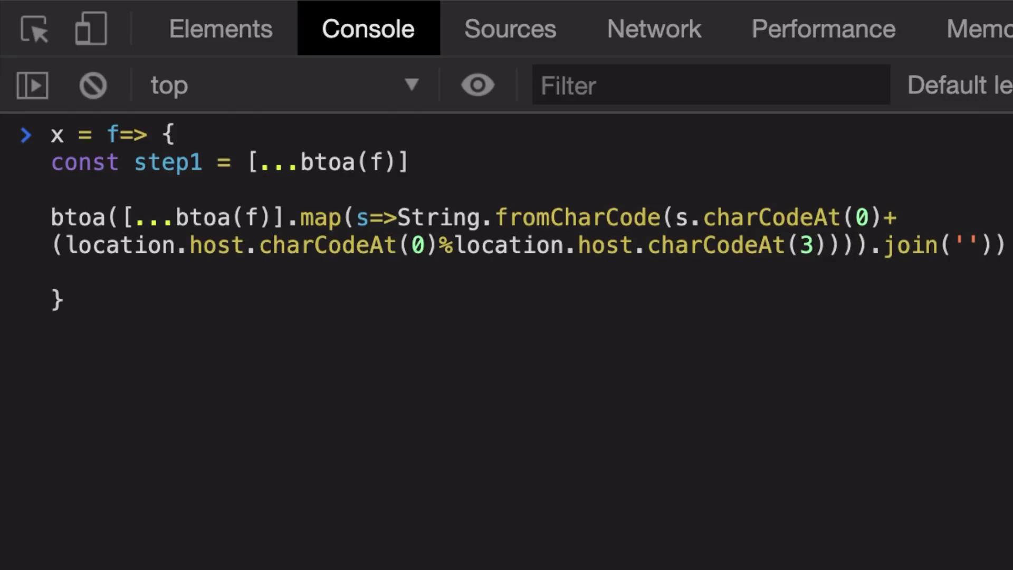
pyautogui.write('const step')
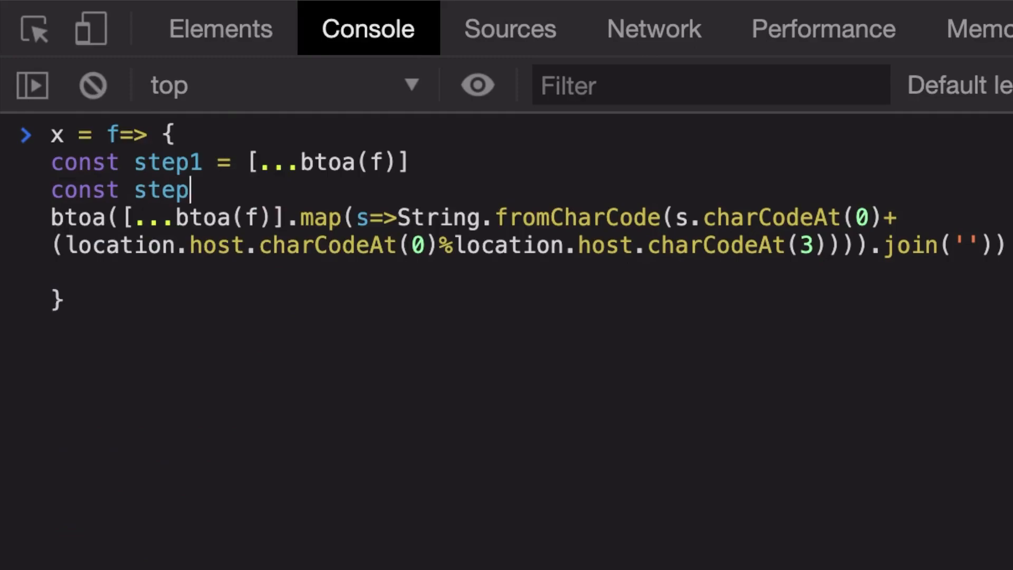
pyautogui.write('2 =')
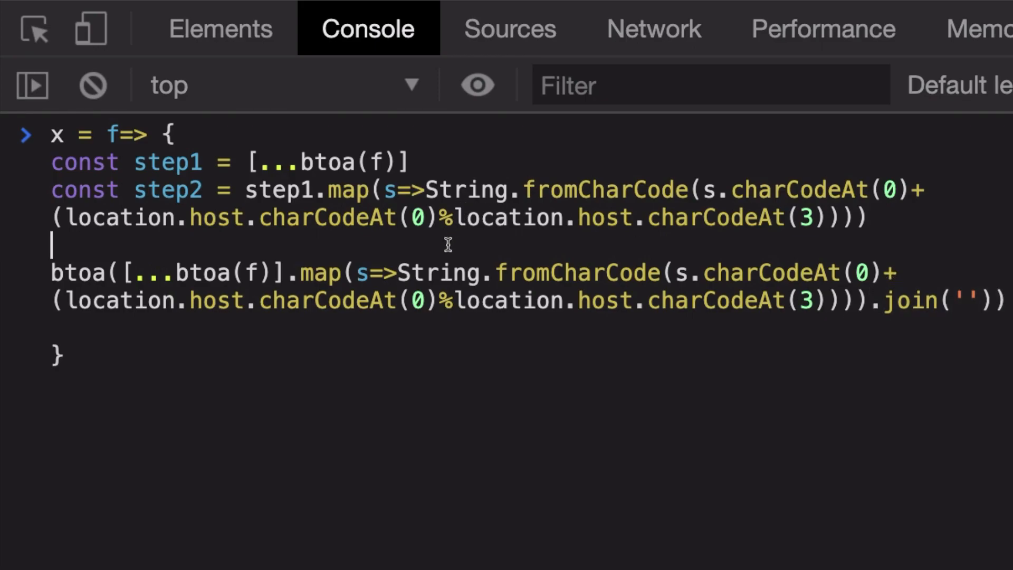
pyautogui.write('const step3 =')
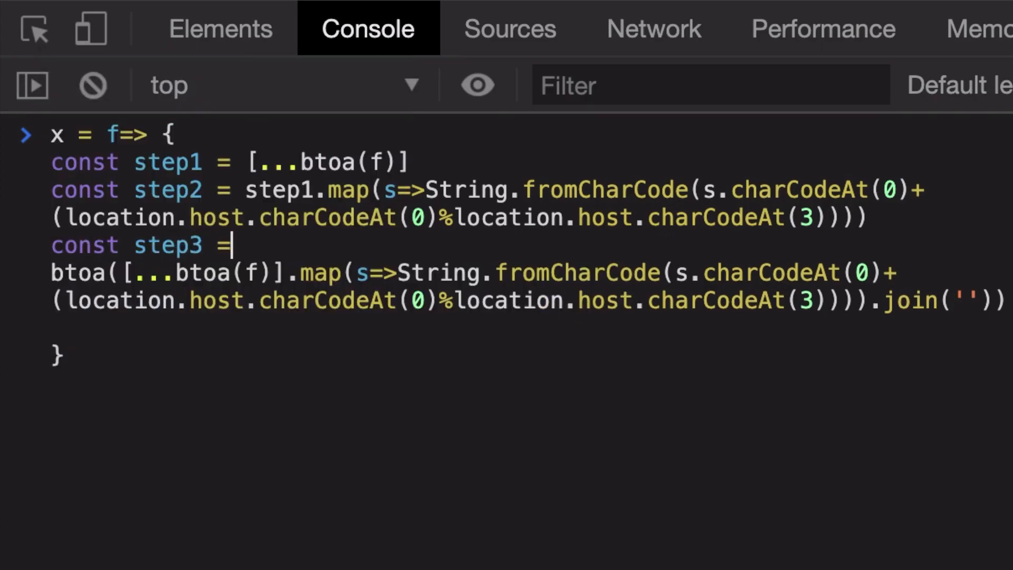
pyautogui.write(".join('')")
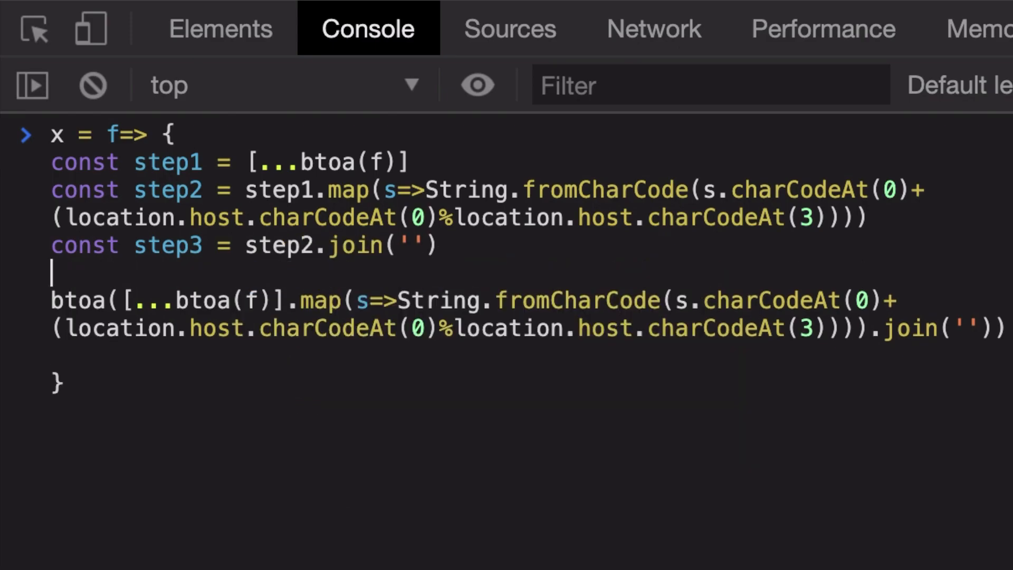
pyautogui.write('return btoa(step3')
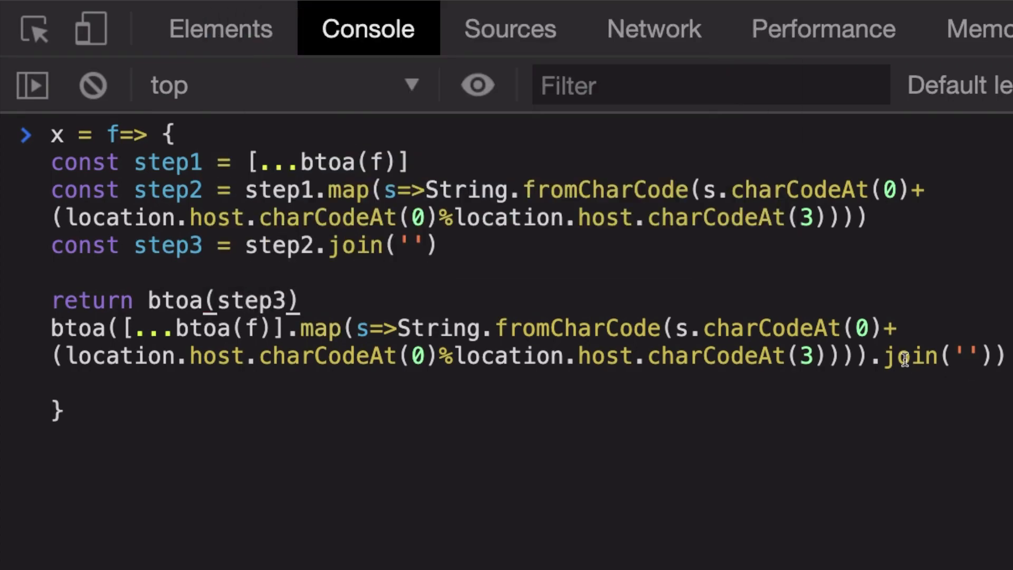
pyautogui.press('Backspace')
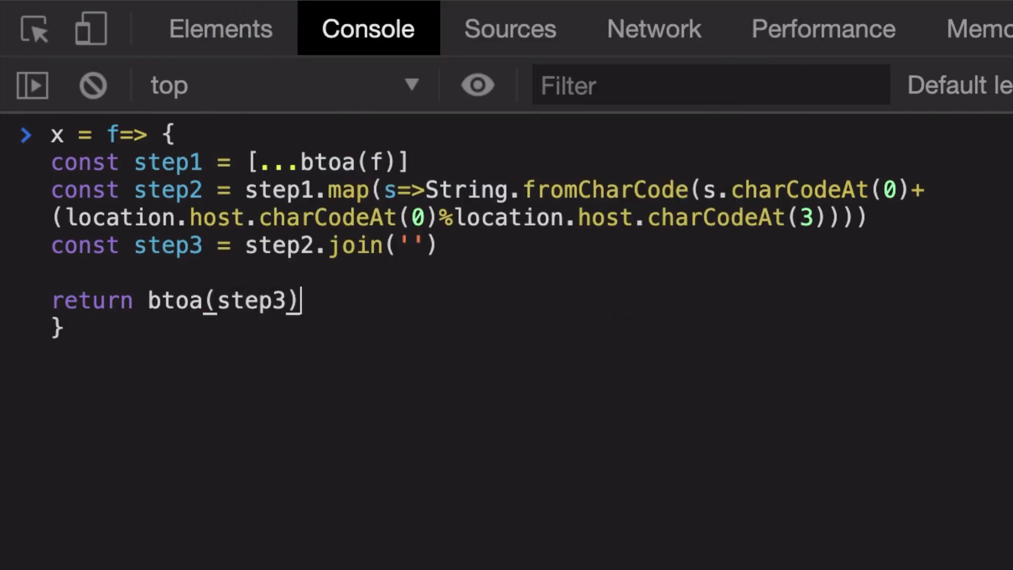
pyautogui.moveTo(852, 214)
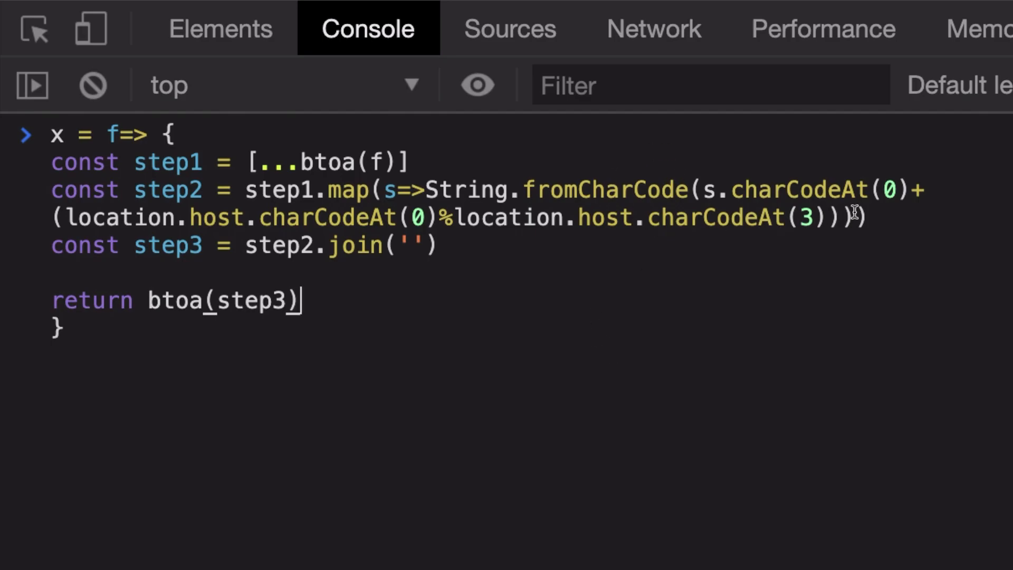
# Enter the x definition and compare x('example_flag{xyz}') with self.example_flag
pyautogui.press('Enter')
pyautogui.write('self.example_flag')
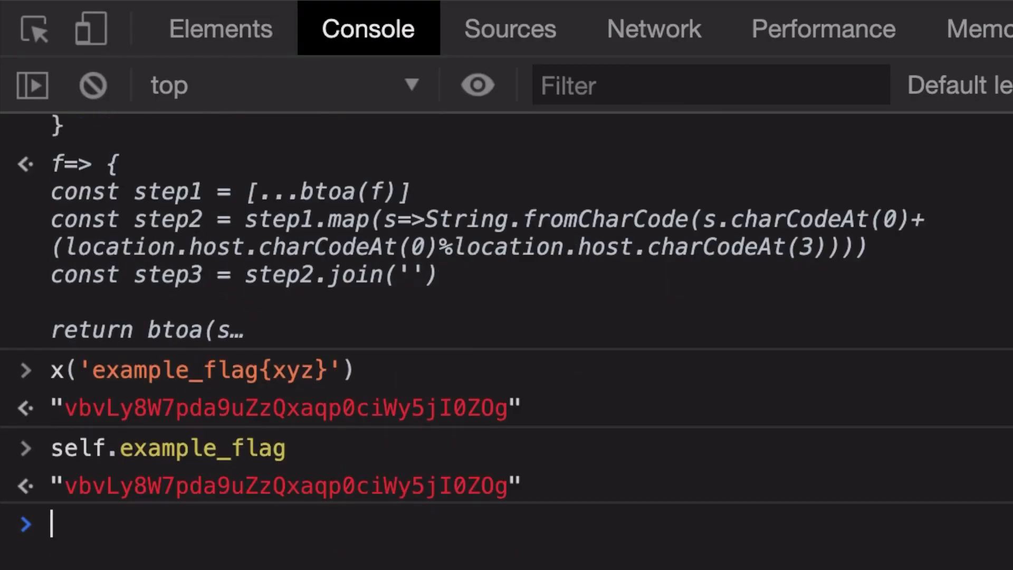
pyautogui.write('x = f=> {')
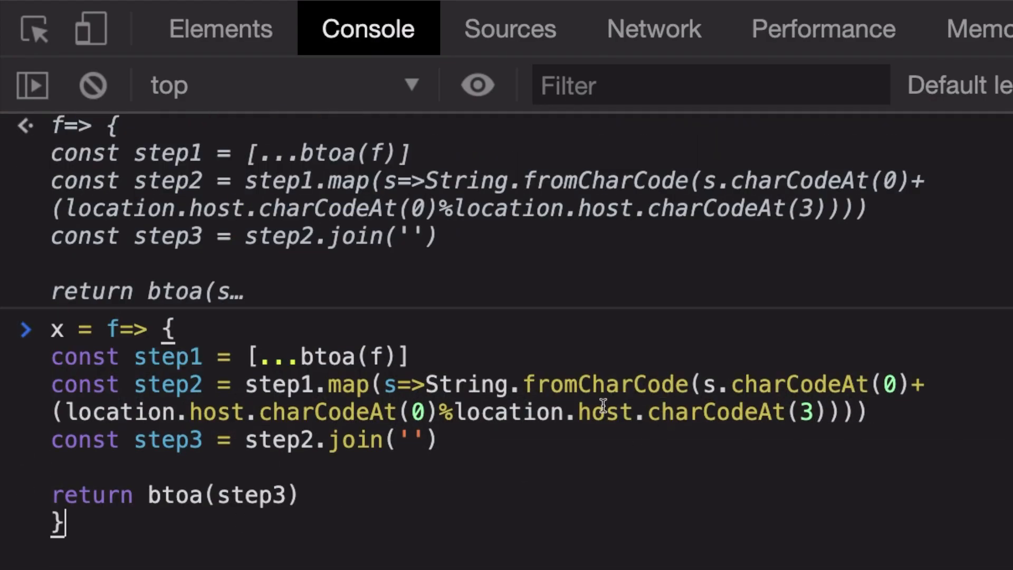
pyautogui.moveTo(558, 391)
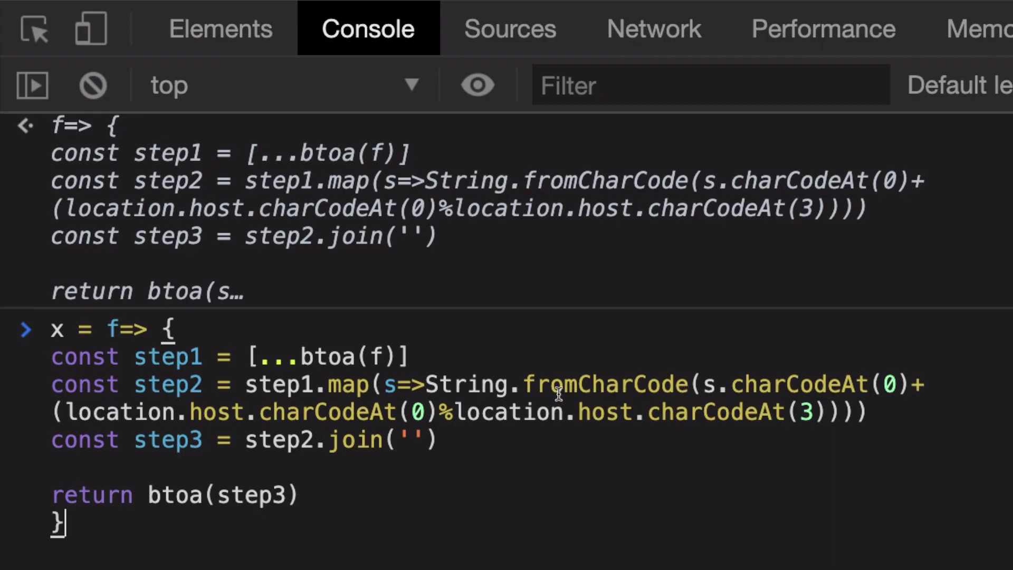
# Evaluate the host-based modulo offset expression and location.host (chall.2019.redpwn.net:8005)
pyautogui.doubleClick(604, 385)
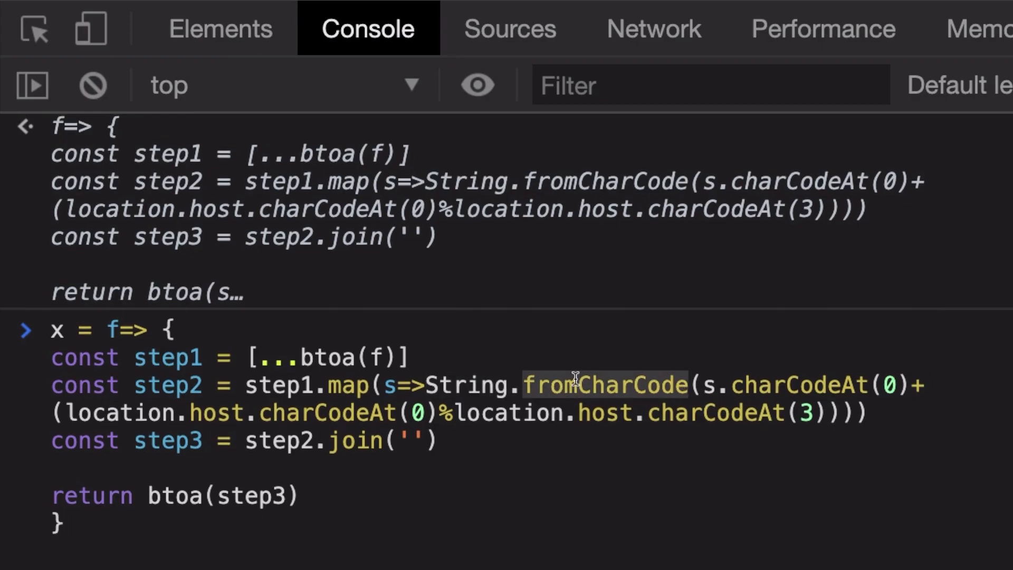
pyautogui.moveTo(919, 385)
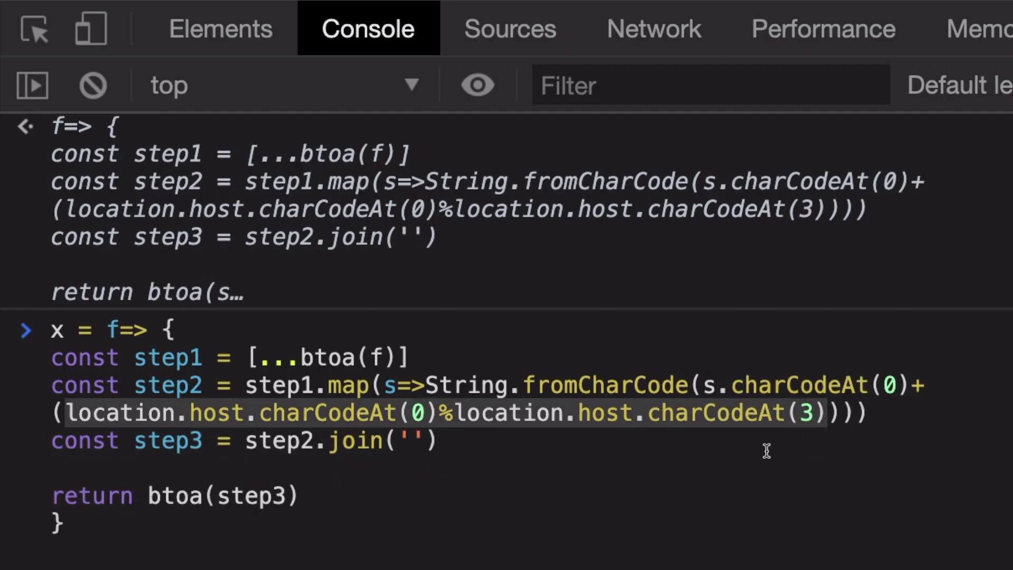
pyautogui.press('Enter')
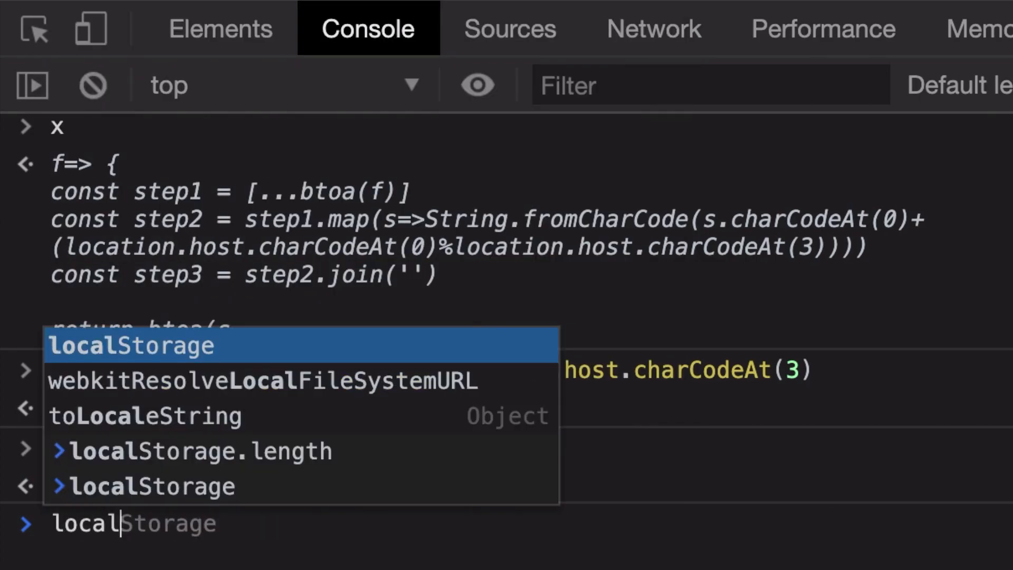
pyautogui.press('Enter')
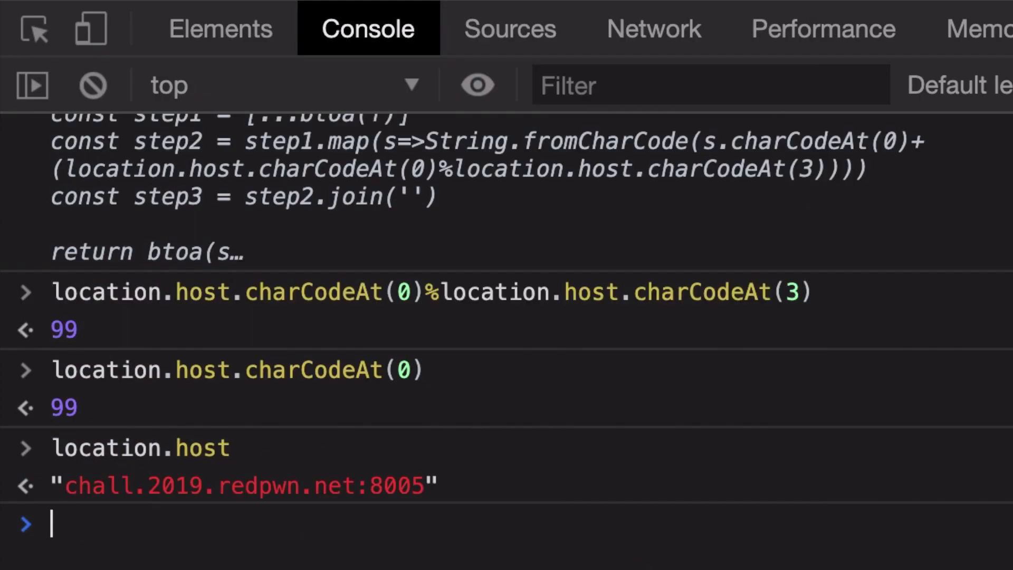
pyautogui.moveTo(259, 501)
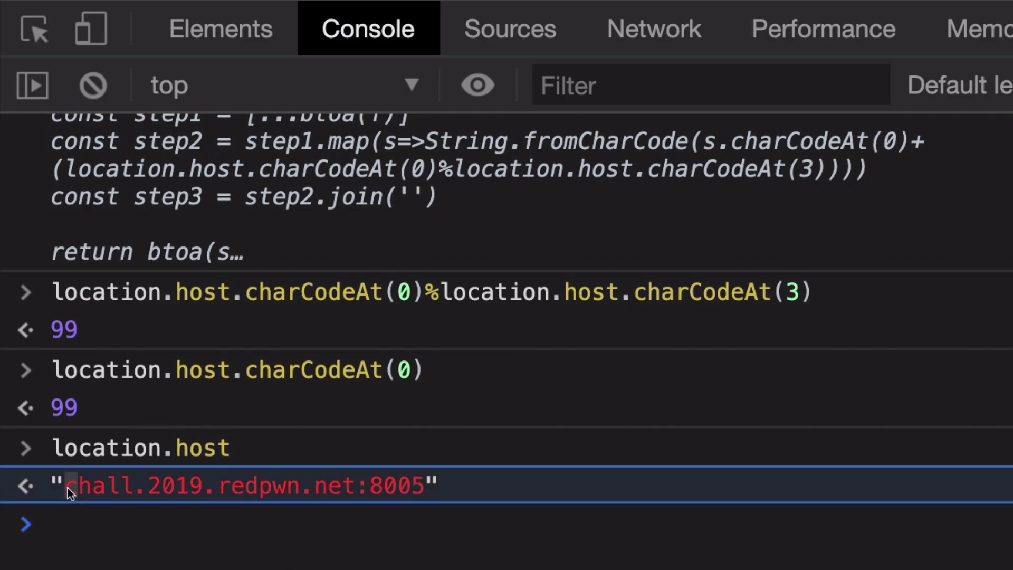
# Evaluate location.host.charCodeAt(3) and charCodeAt(0), then try x('example_flag{xyz}')
pyautogui.write('%location.host.charCodeAt(3)')
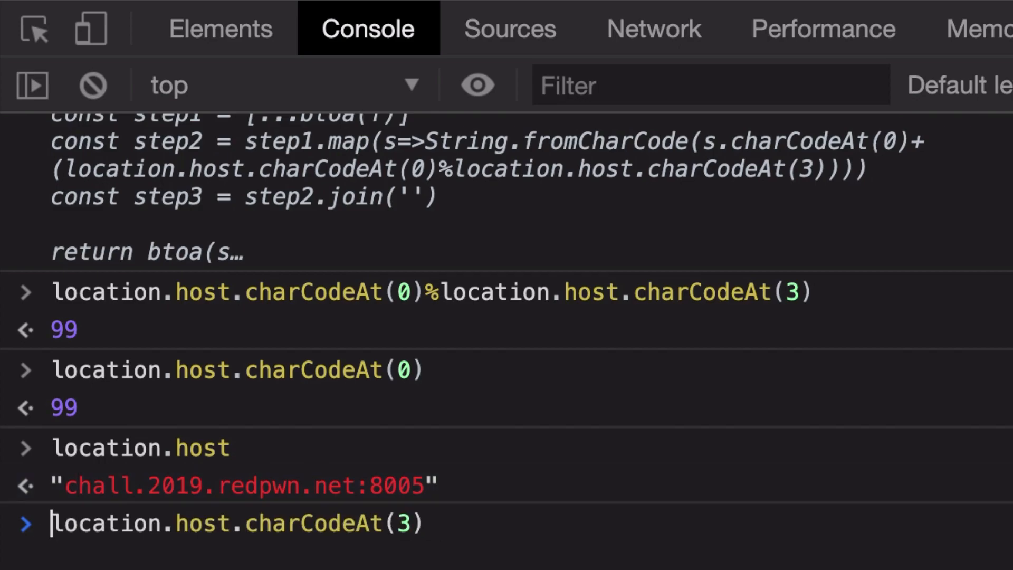
pyautogui.press('Enter')
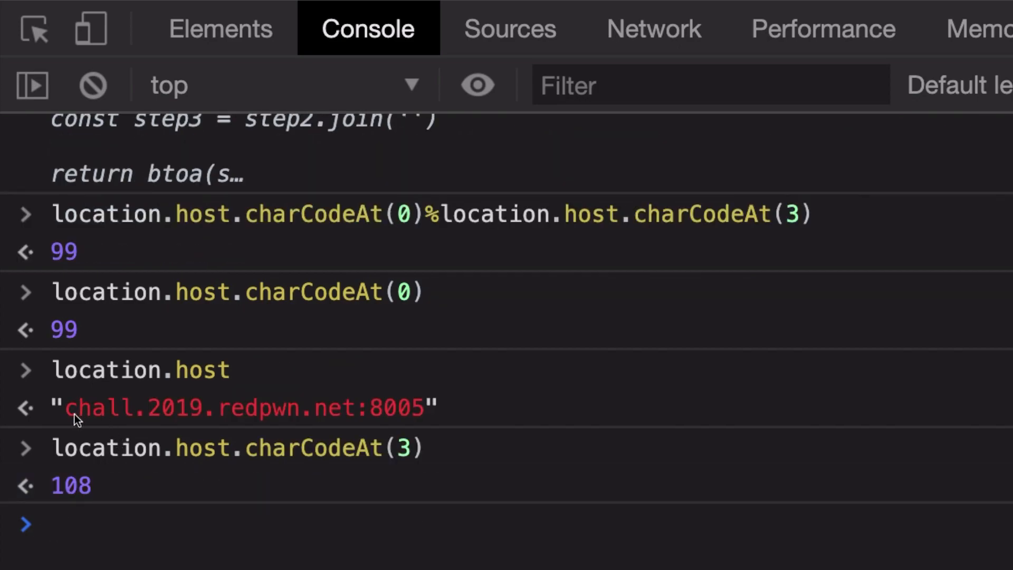
pyautogui.moveTo(110, 420)
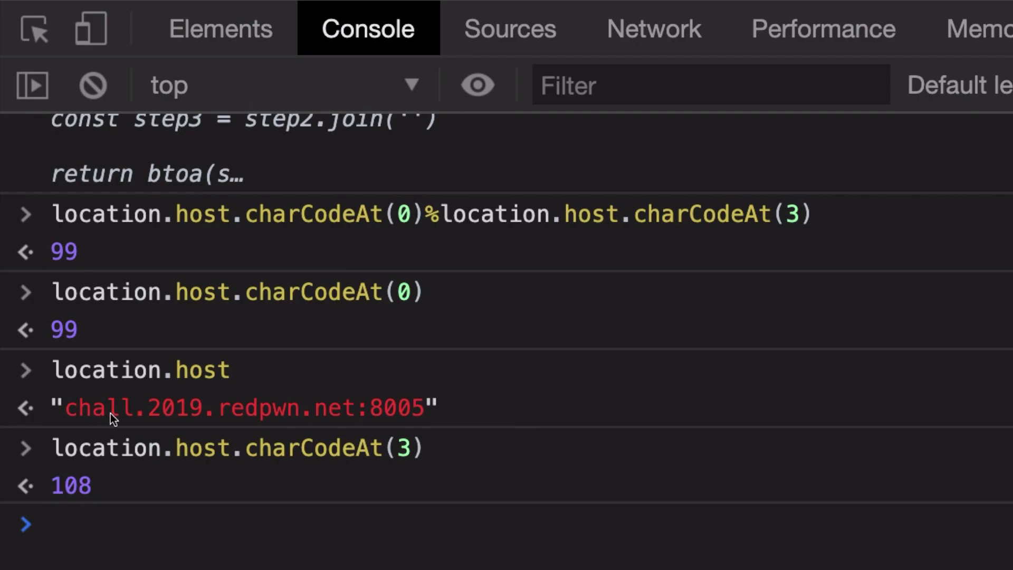
pyautogui.click(63, 487)
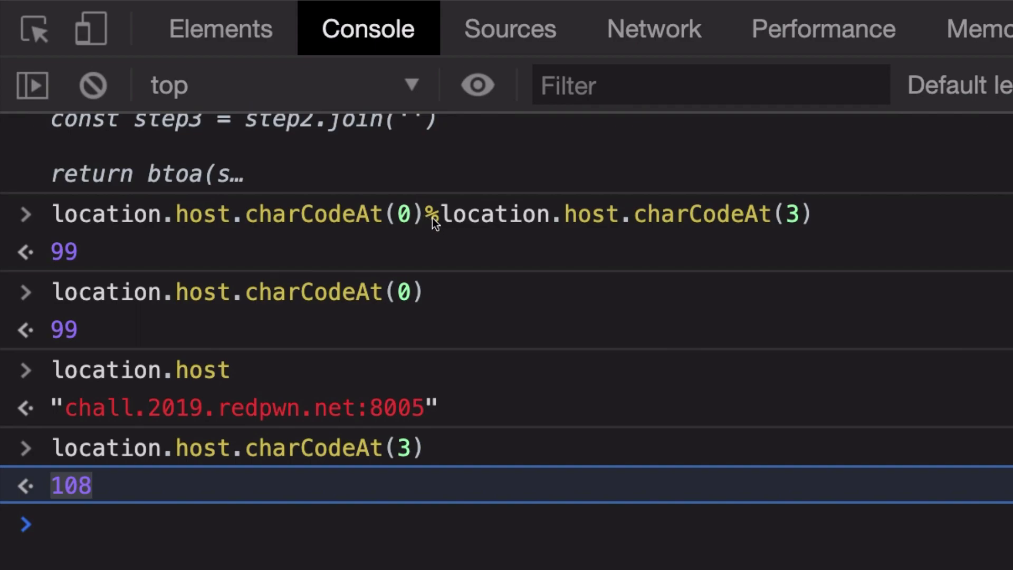
pyautogui.write('location.host.charCodeAt(0)')
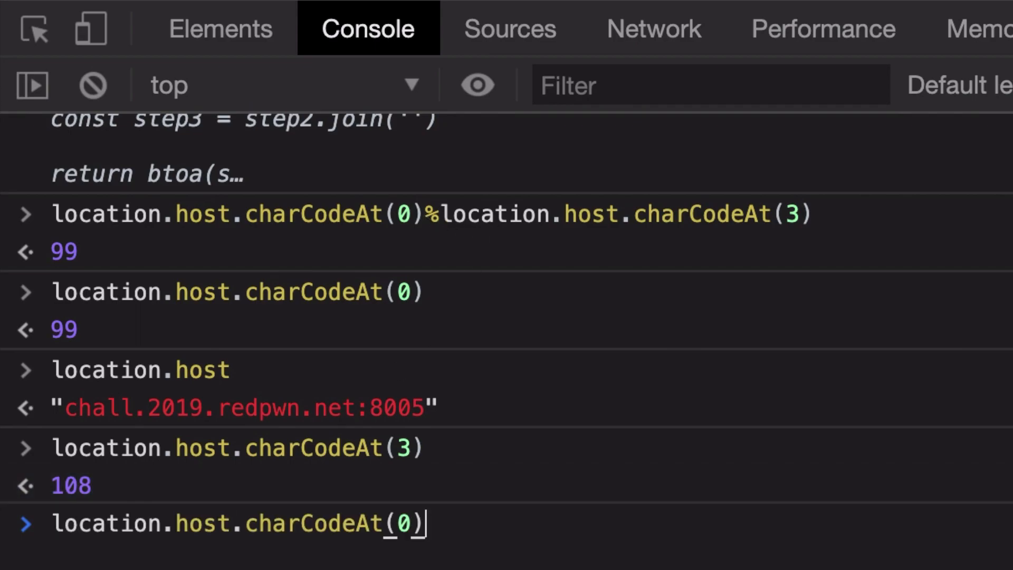
pyautogui.write("x('example_flag{xyz}')")
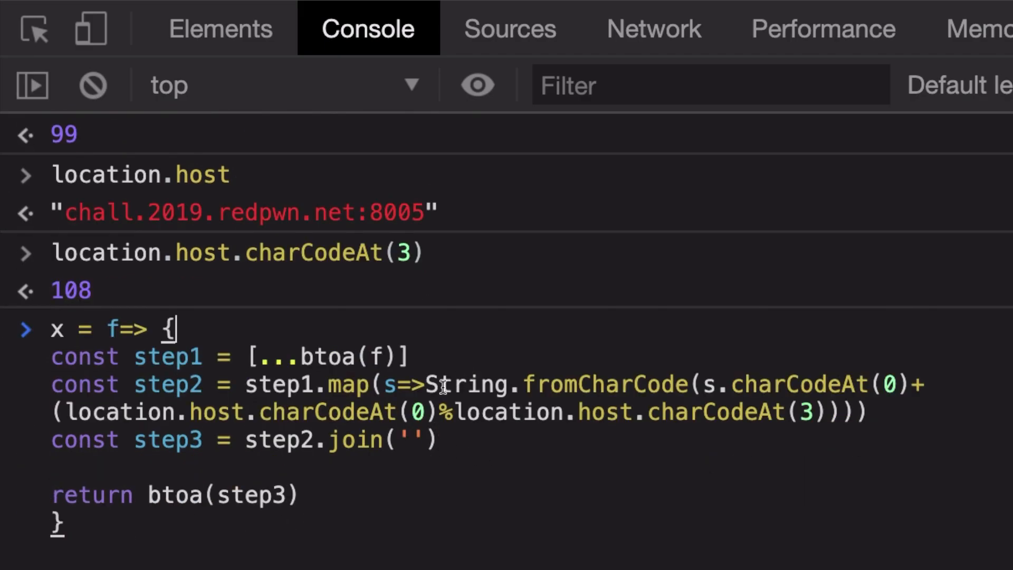
pyautogui.moveTo(835, 414)
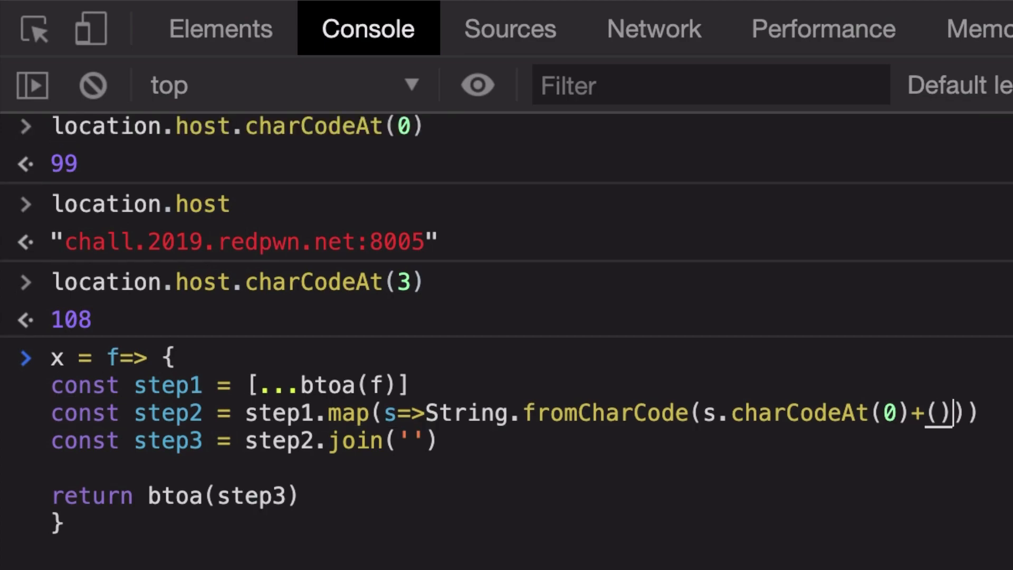
# Redefine x with the host-based offset hard-coded as 99 and evaluate it
pyautogui.write('99')
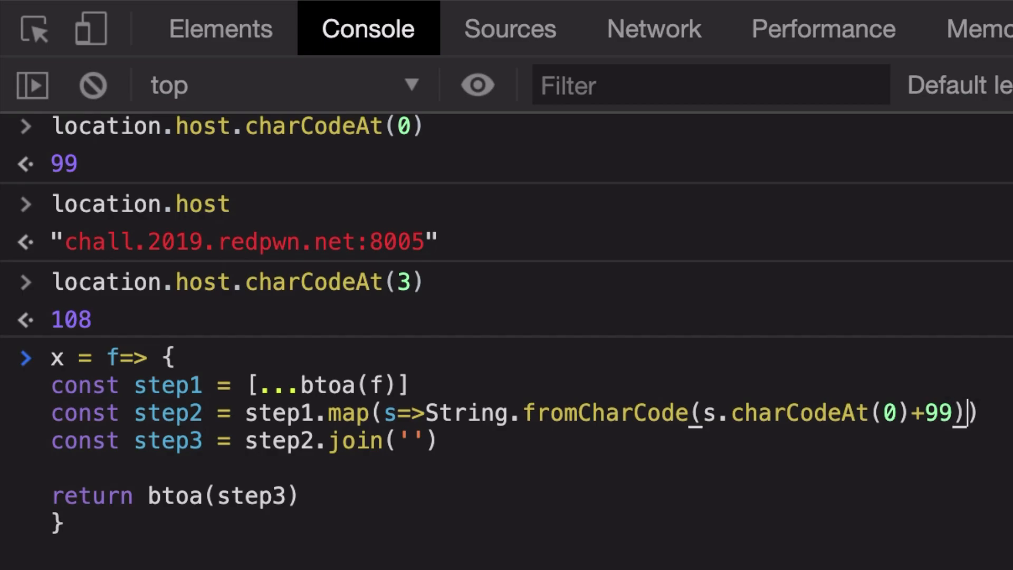
pyautogui.press('Enter')
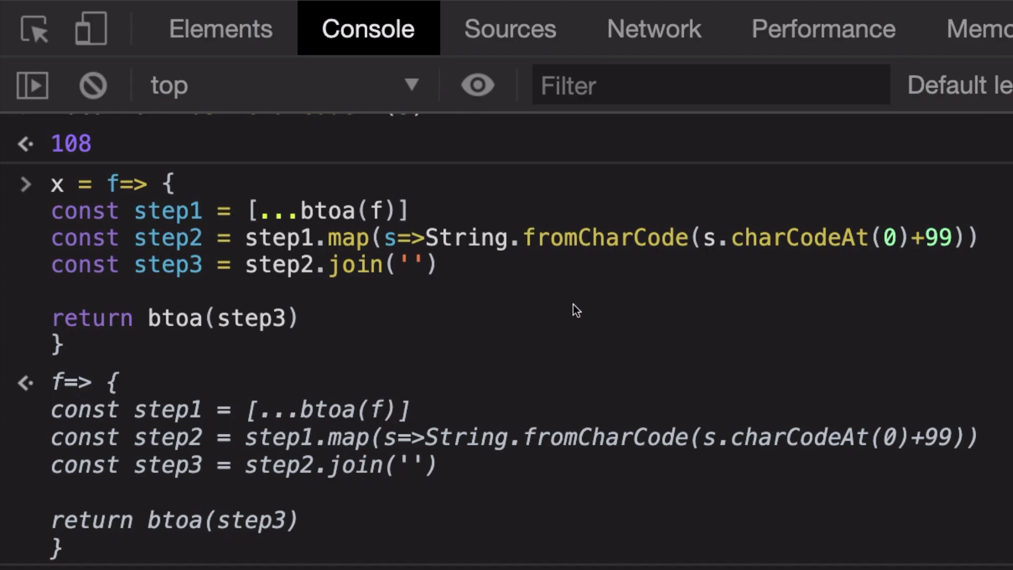
pyautogui.moveTo(249, 328)
pyautogui.write('rev =')
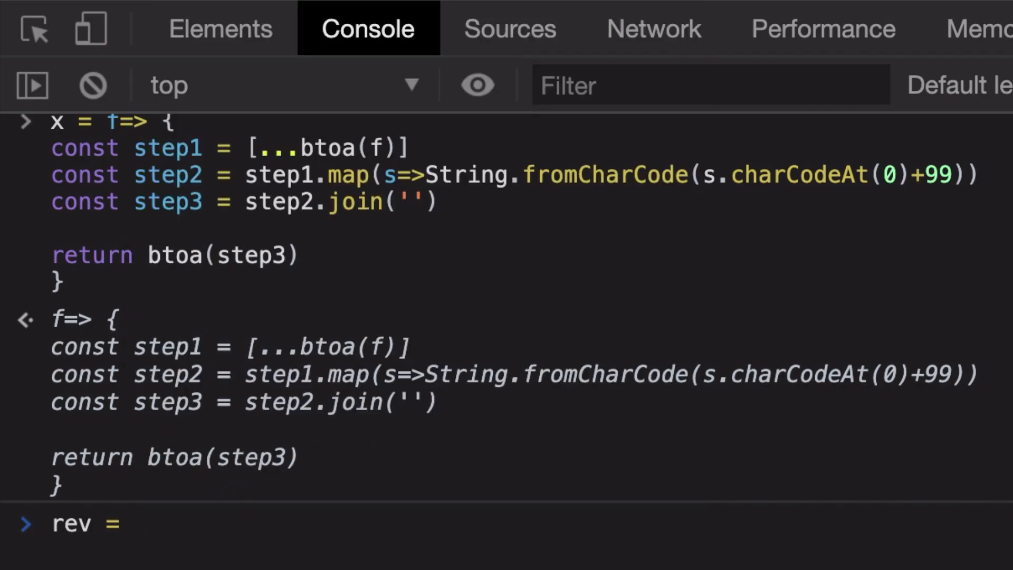
# Begin rev = string => { with step1 = atob(string) and step2 = step1.split('')
pyautogui.write('string => {')
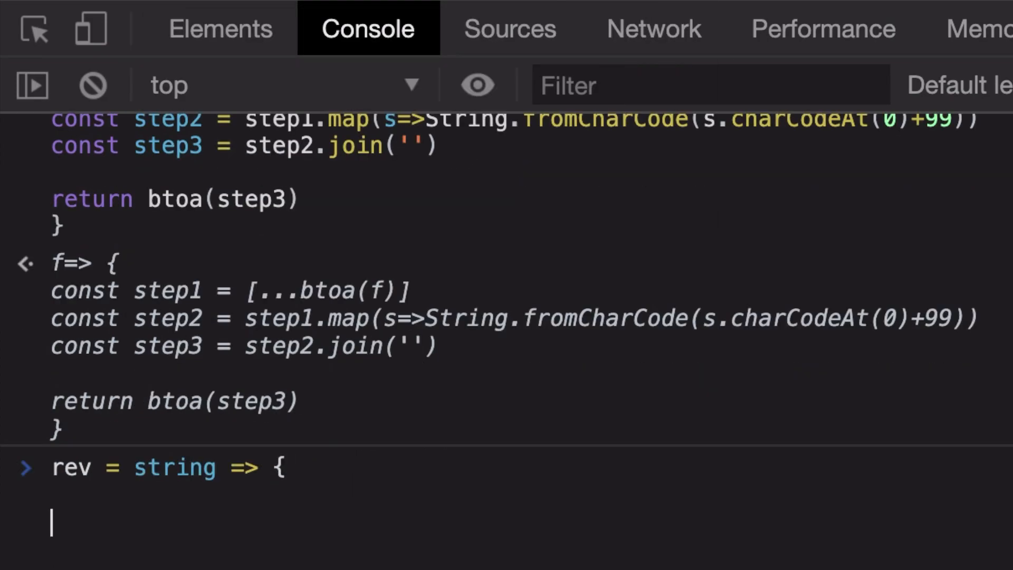
pyautogui.write('const st')
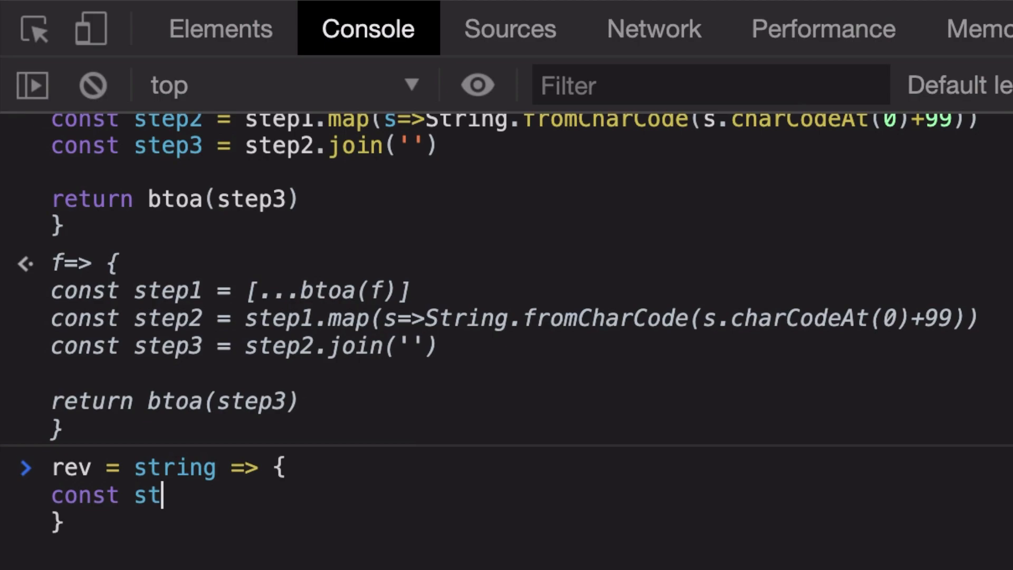
pyautogui.write('ep1 =')
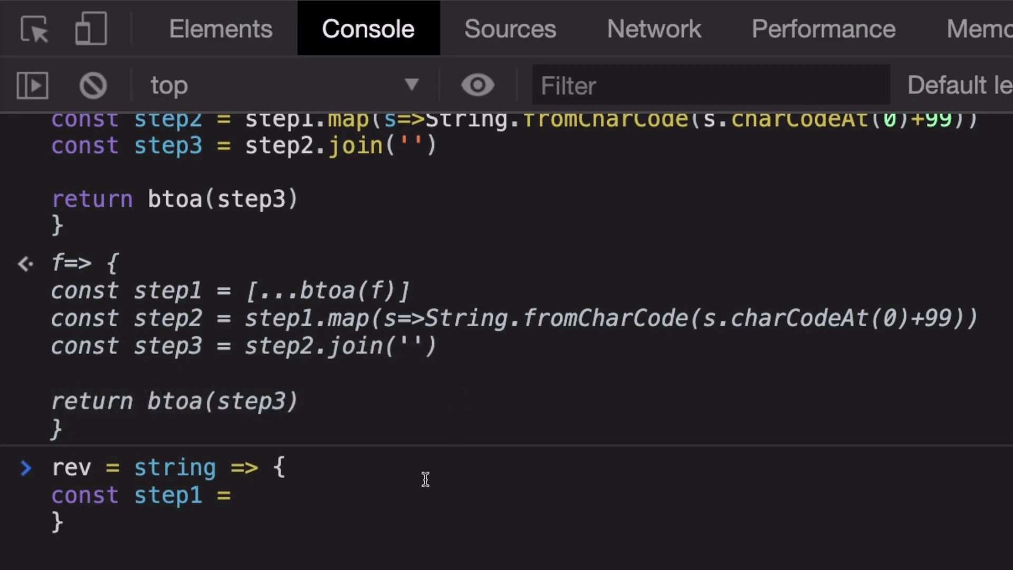
pyautogui.write('atob')
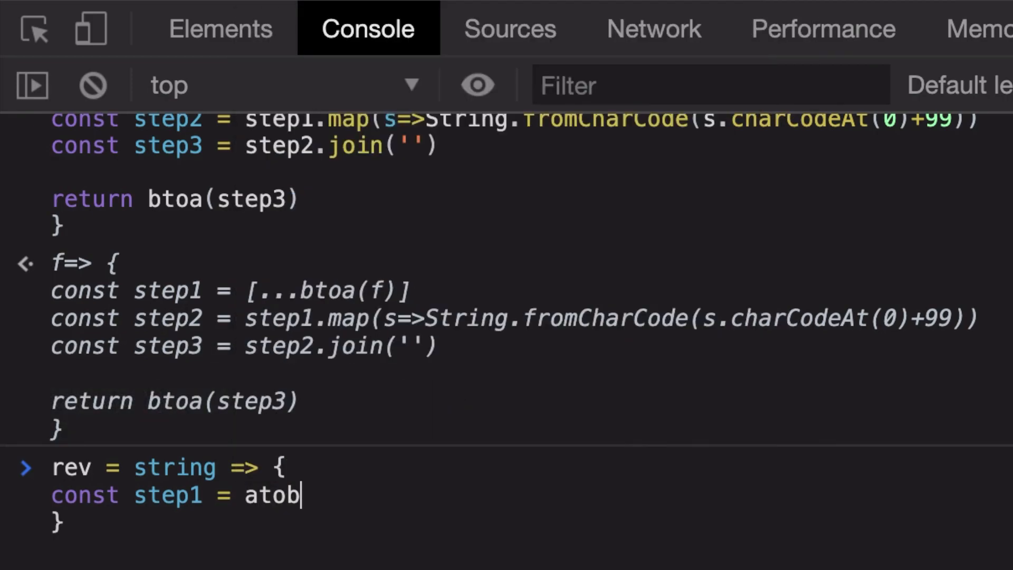
pyautogui.write('(')
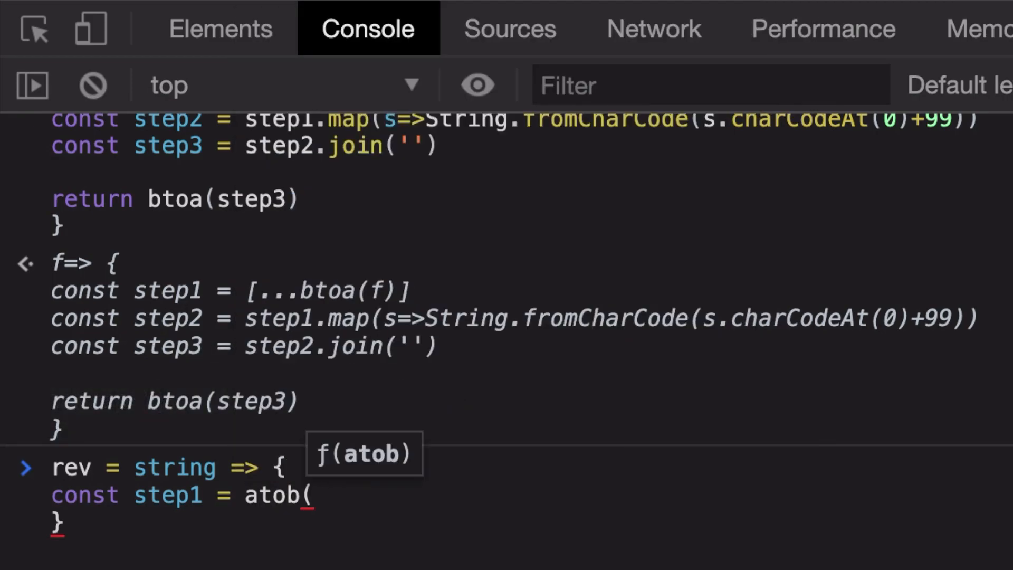
pyautogui.write('string')
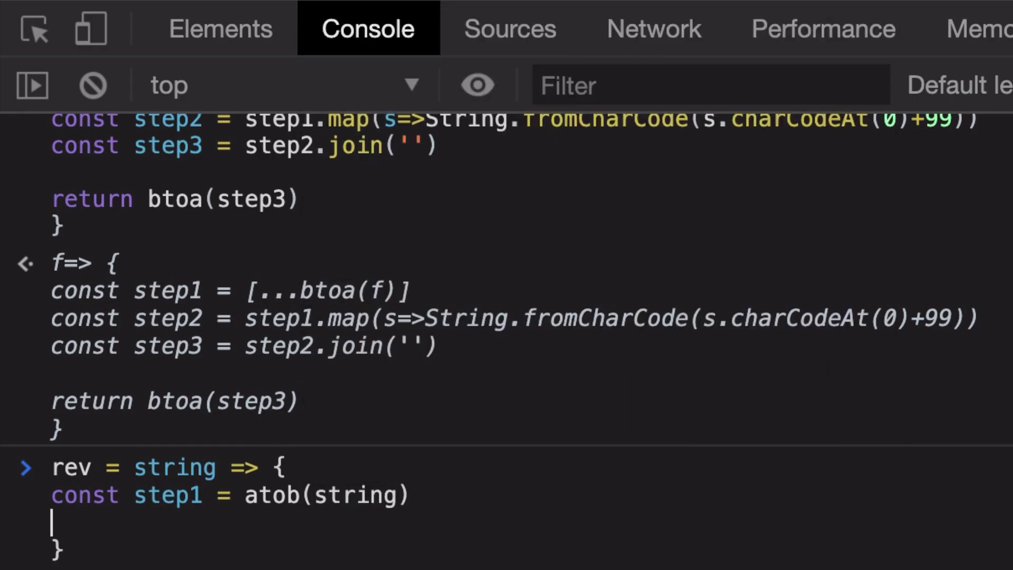
pyautogui.write('const step2')
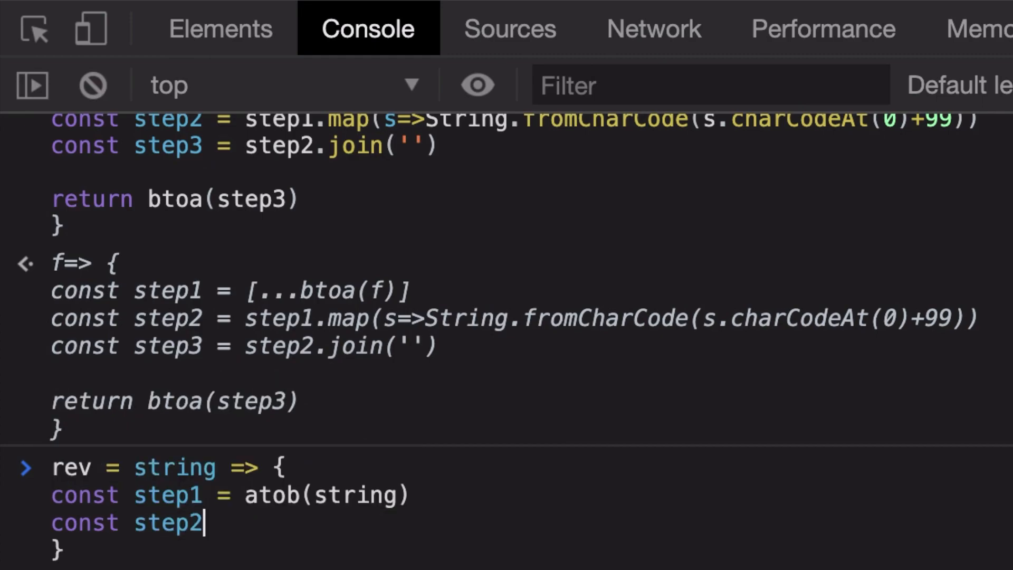
pyautogui.write('step1.split(')
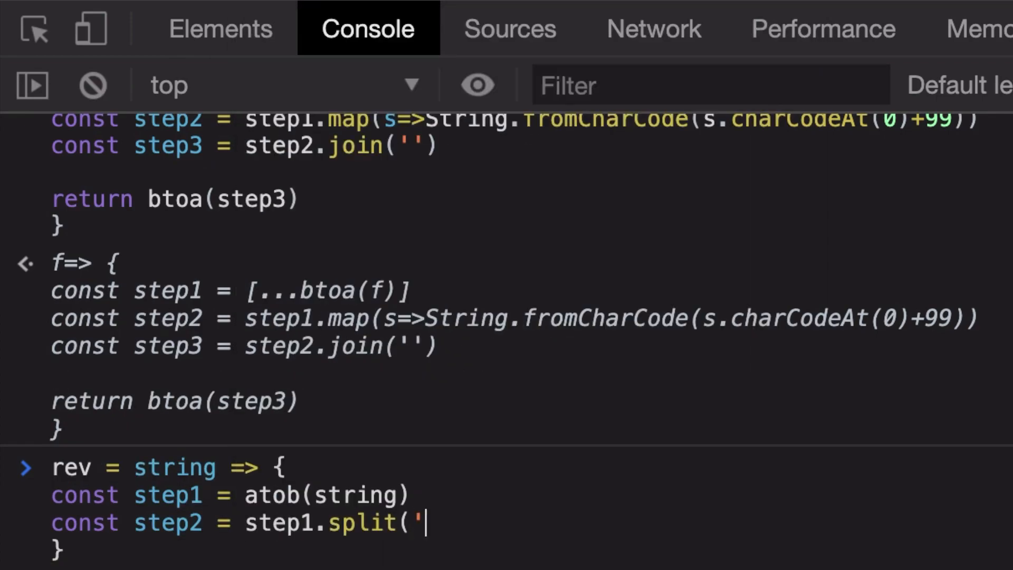
pyautogui.write("')")
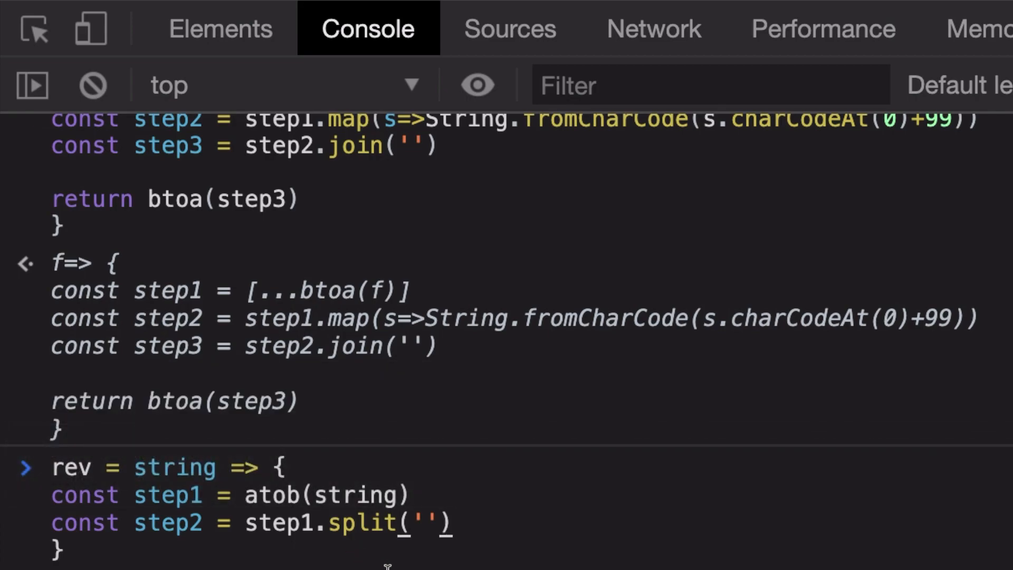
pyautogui.write('const s')
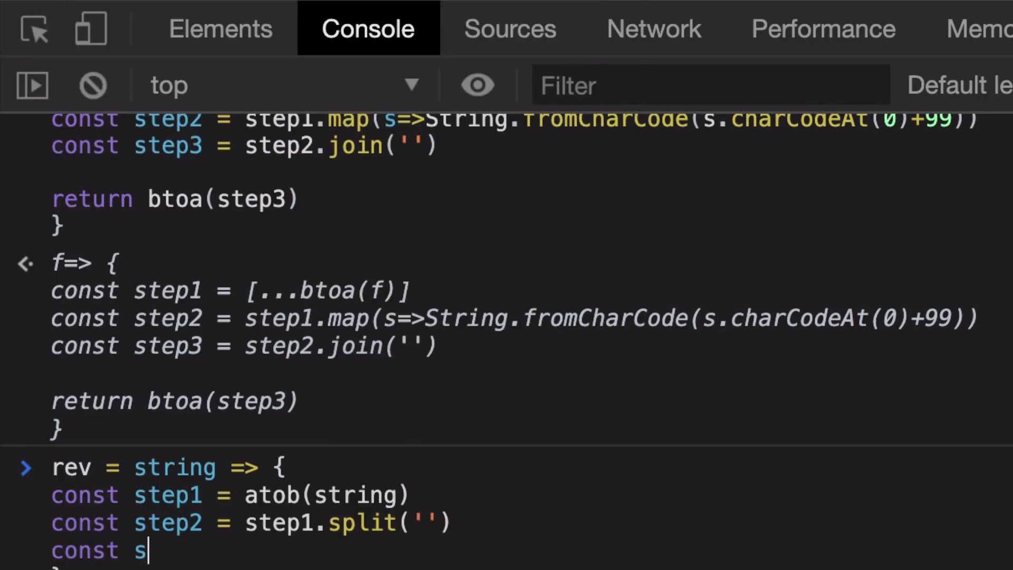
# Add step3 mapping each character to String.fromCharCode(t.charCodeAt(0) - 99)
pyautogui.write('tep3 =')
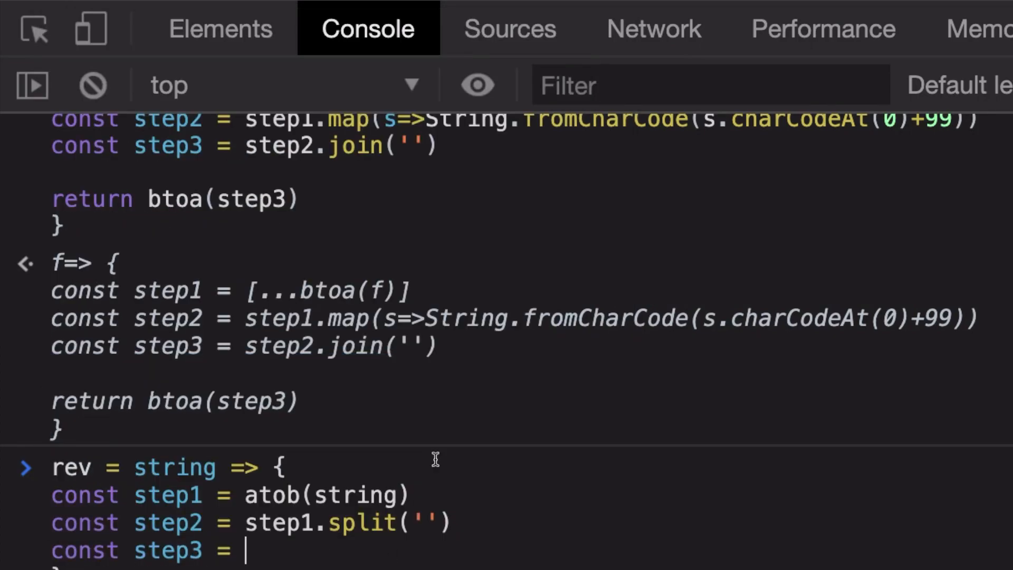
pyautogui.moveTo(953, 316)
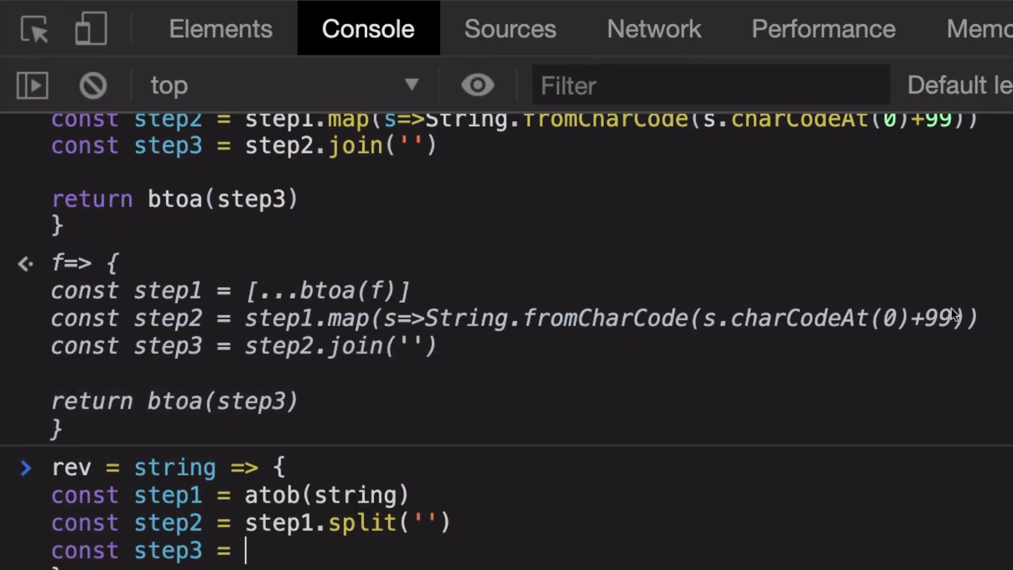
pyautogui.moveTo(928, 349)
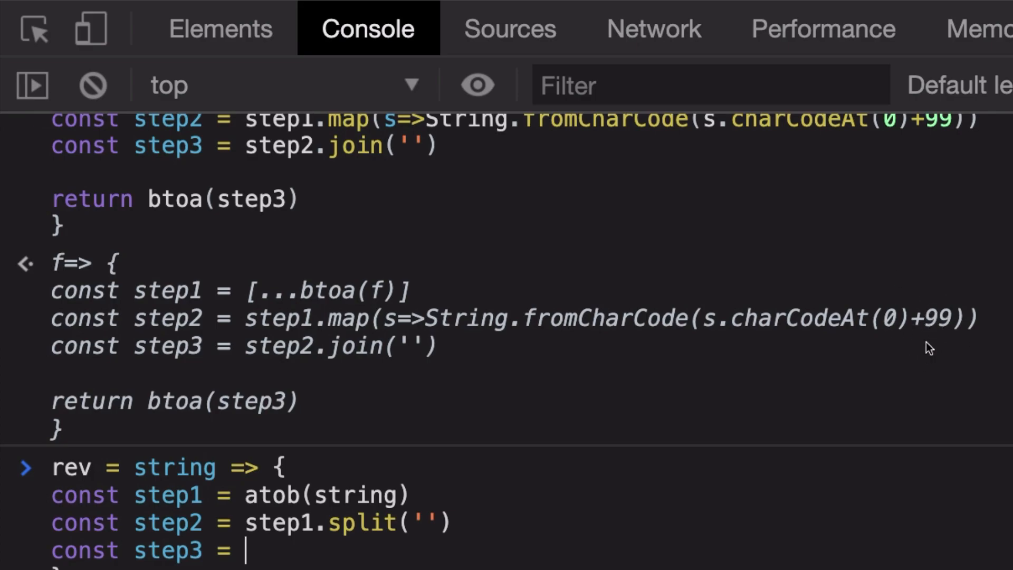
pyautogui.write('step2.')
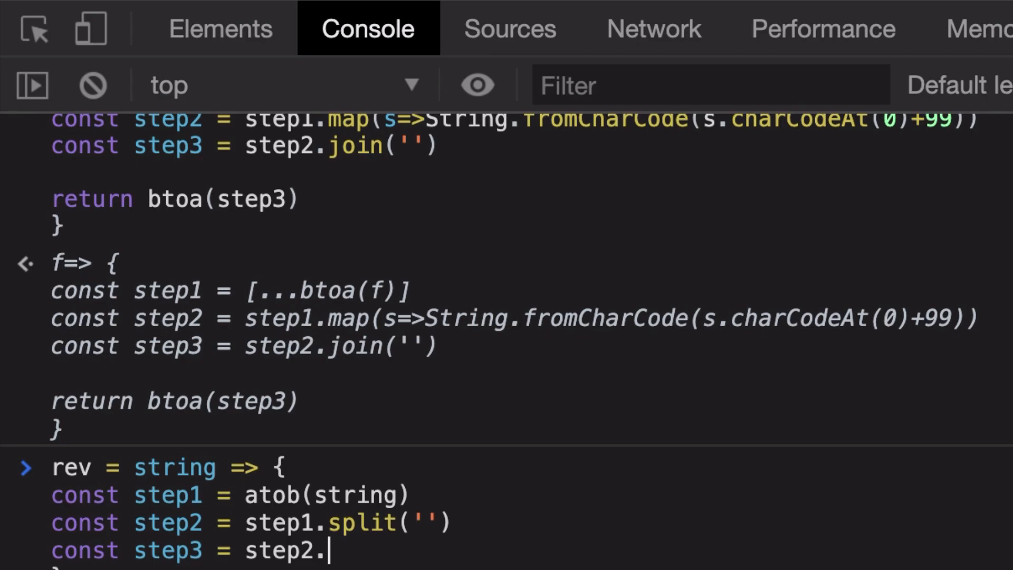
pyautogui.write('map(t =>')
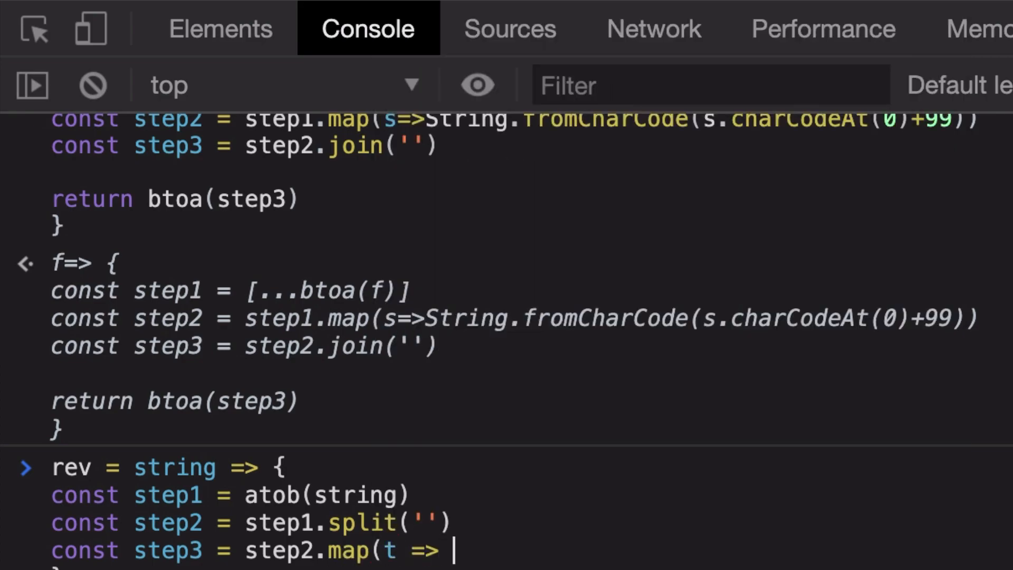
pyautogui.write('t.ch')
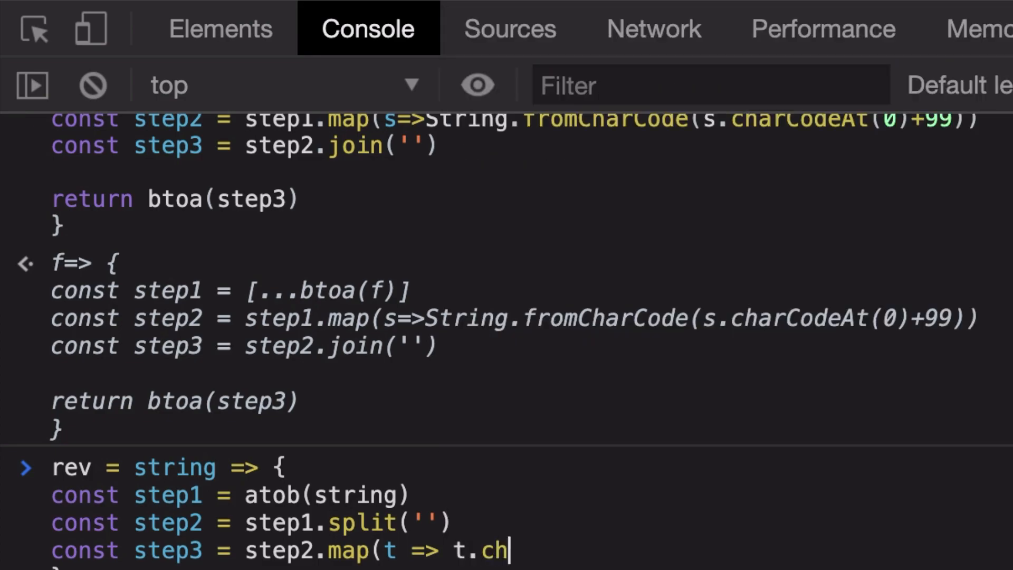
pyautogui.write('arCodeAt(')
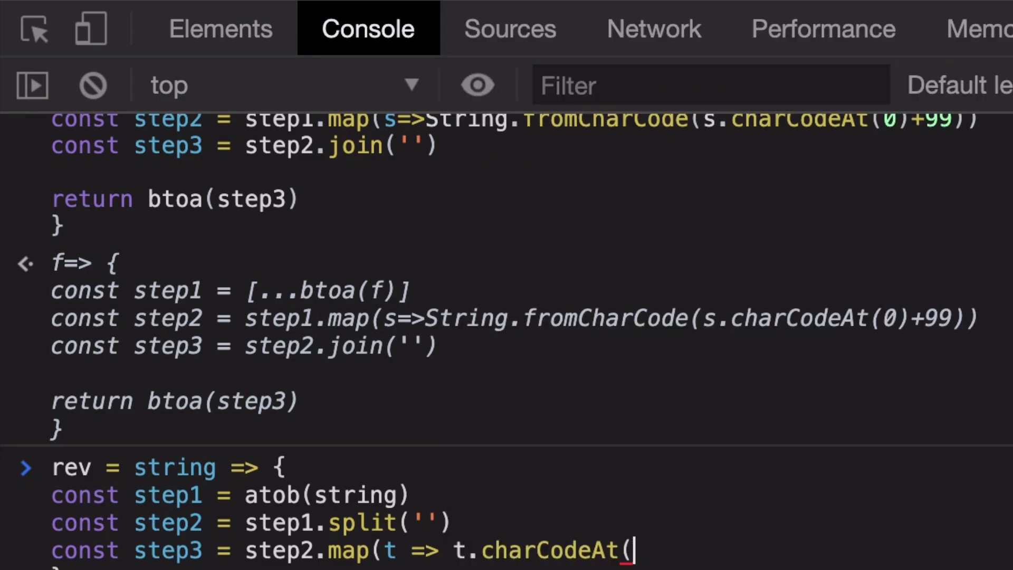
pyautogui.write('0) - 99')
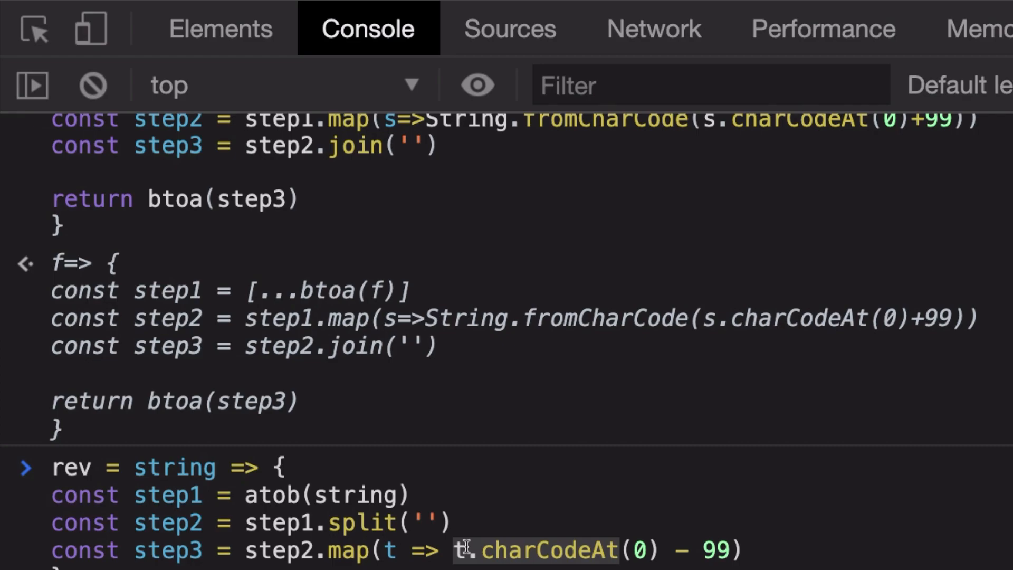
pyautogui.moveTo(645, 550)
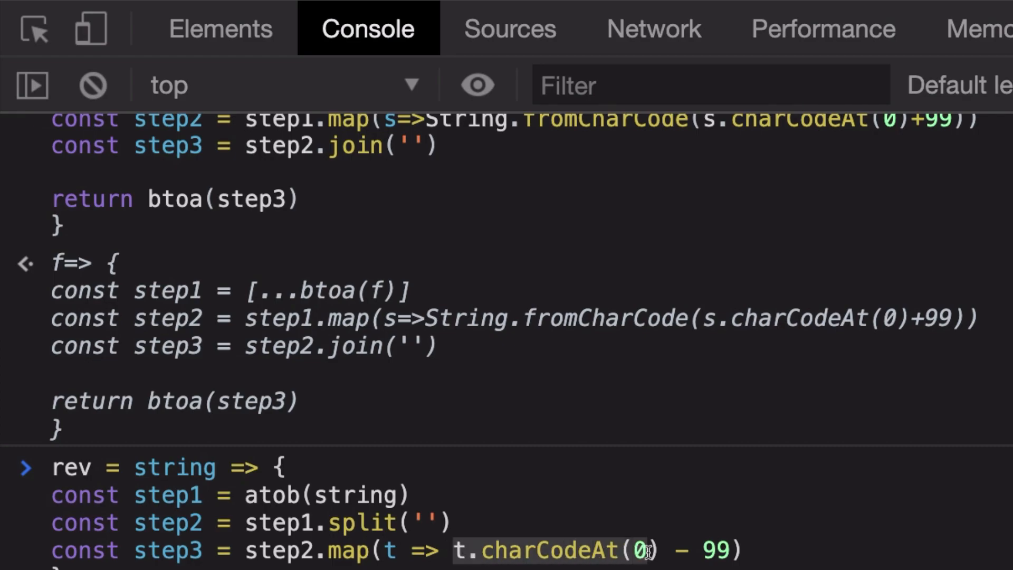
pyautogui.moveTo(499, 530)
pyautogui.write('Strinf')
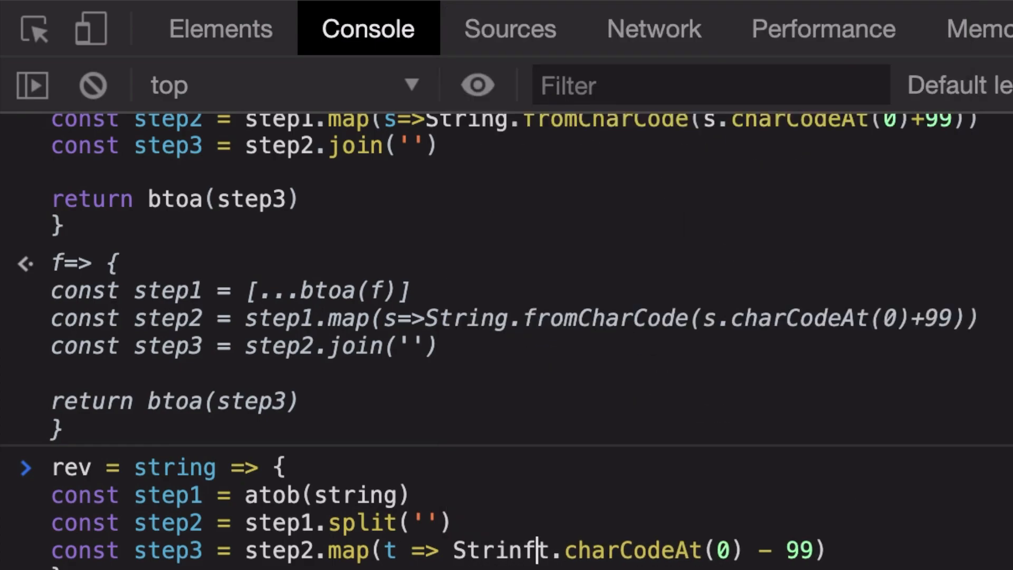
pyautogui.write('String.fromCharCode(')
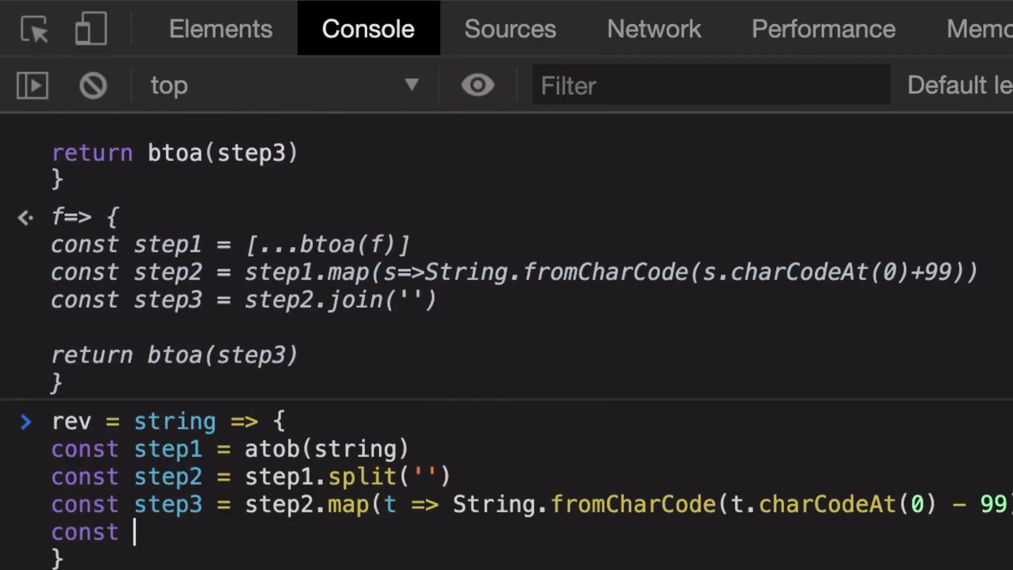
# Add step4 = step3.join('') and return atob(step4), completing and defining rev
pyautogui.write('step3')
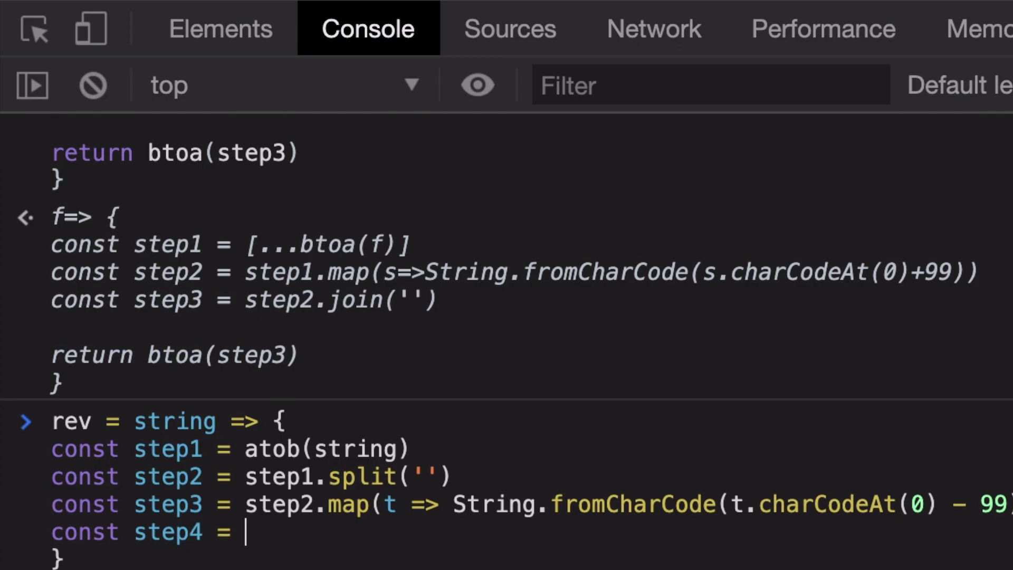
pyautogui.write('step3.join')
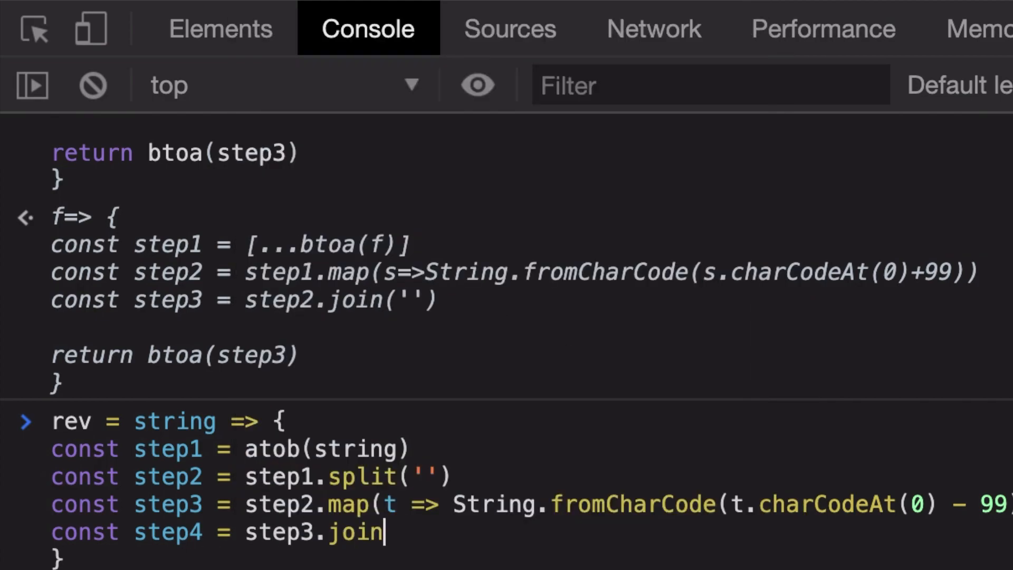
pyautogui.write("('')")
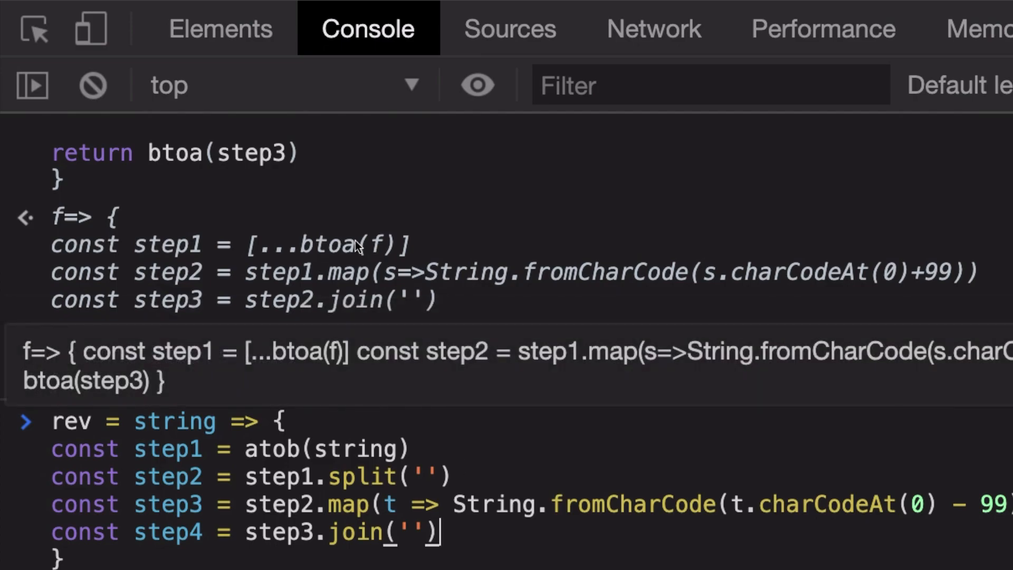
pyautogui.write('s')
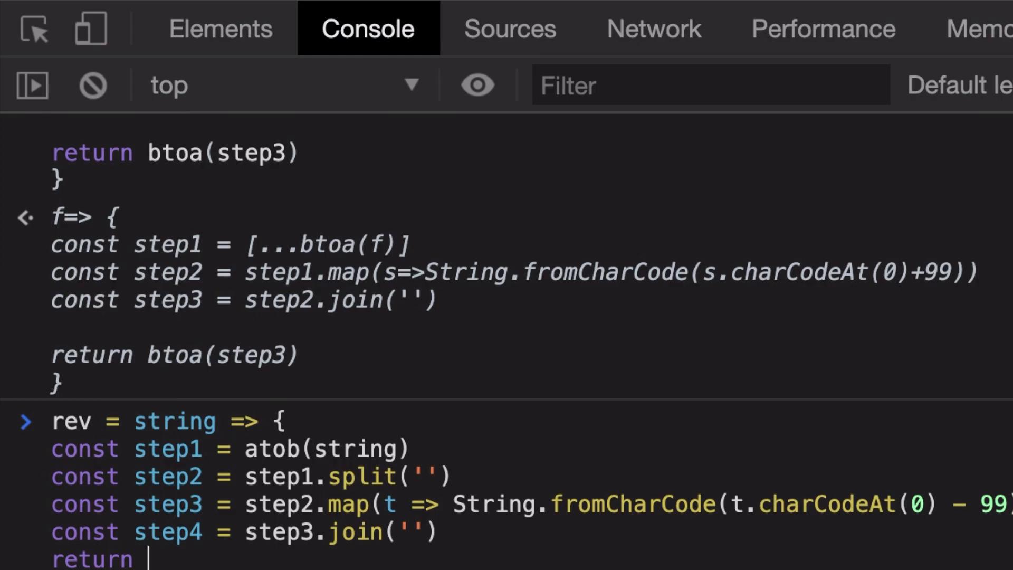
pyautogui.write('atob(')
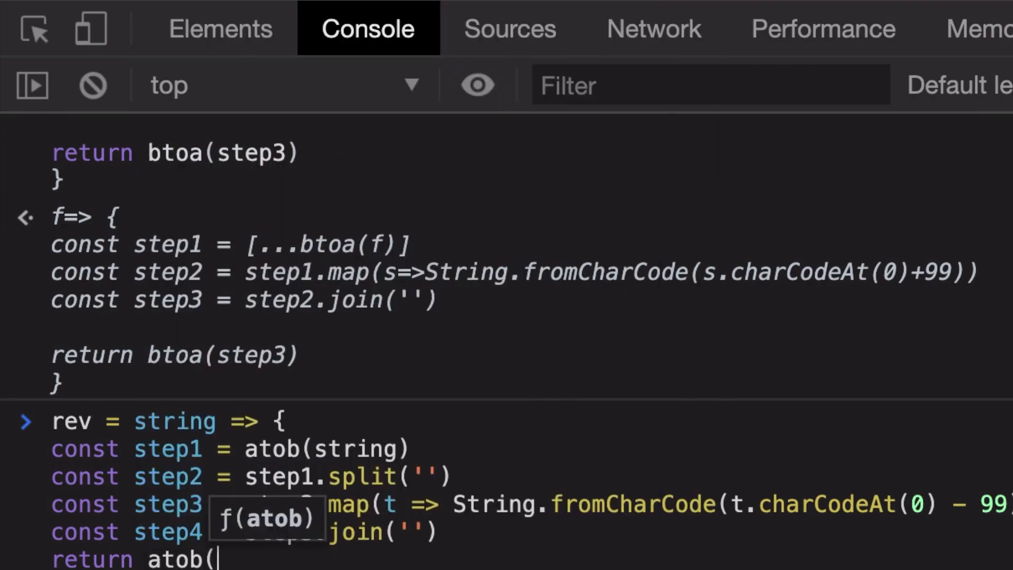
pyautogui.write('step4)')
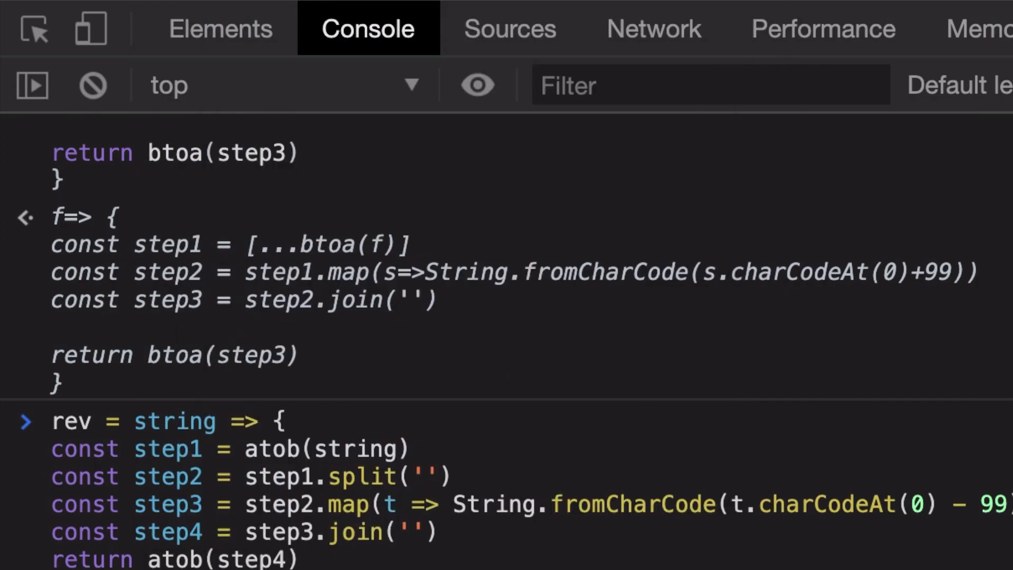
pyautogui.scroll(-3)
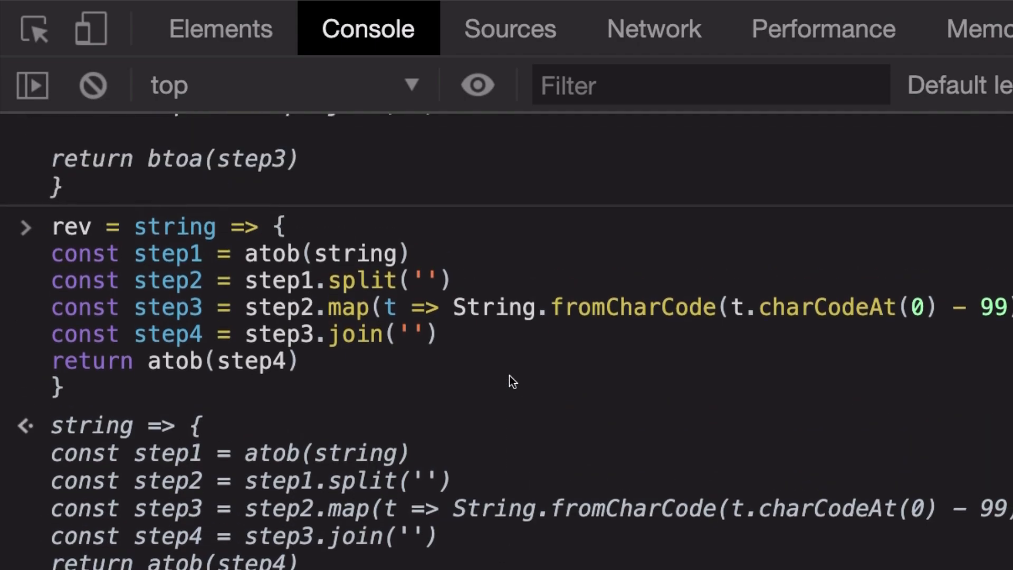
pyautogui.scroll(-3)
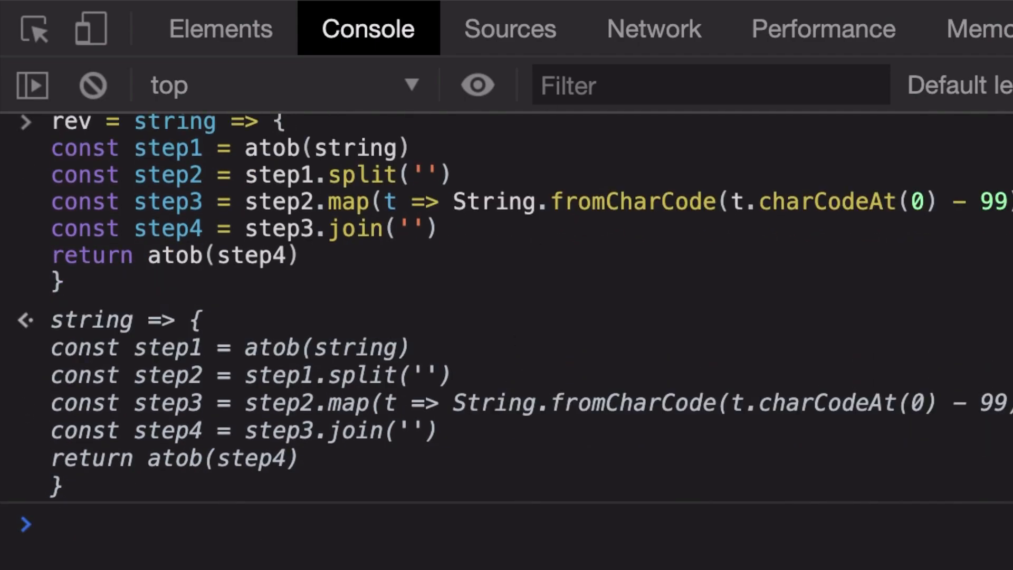
pyautogui.write('rev')
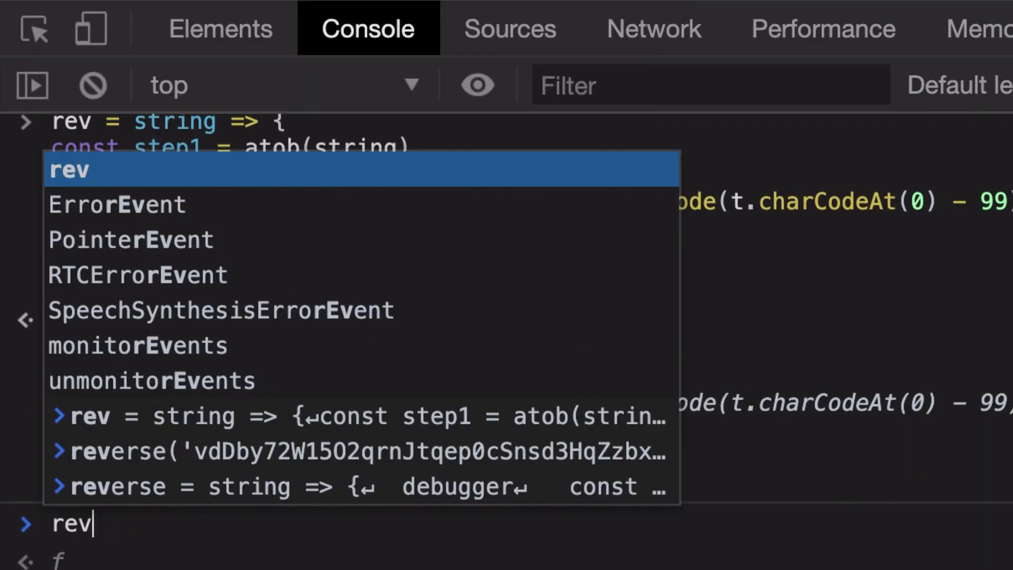
pyautogui.press('Enter')
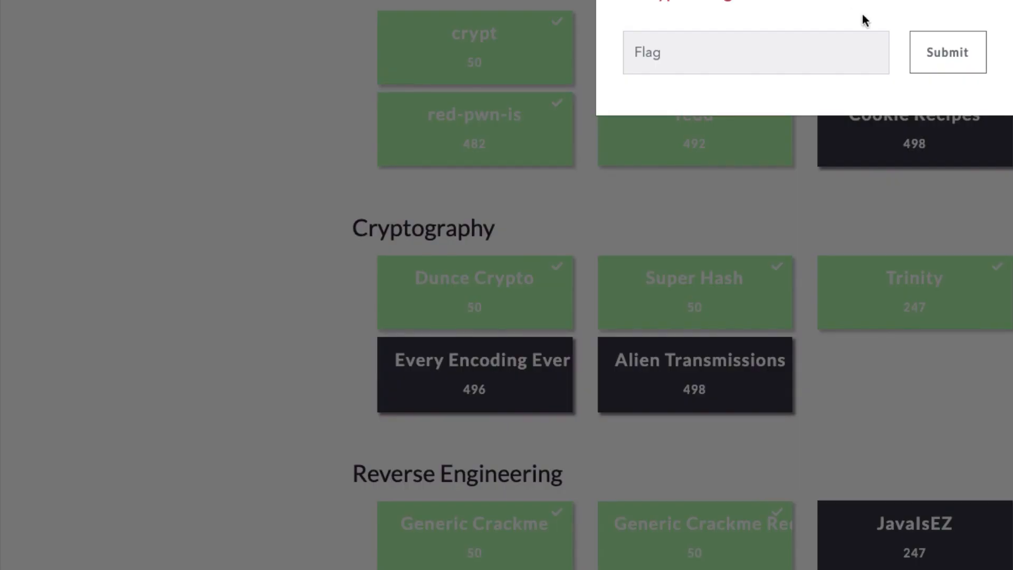
pyautogui.write('ag{tHe_H1gh3st_quA11ty_antl_d3buG}')
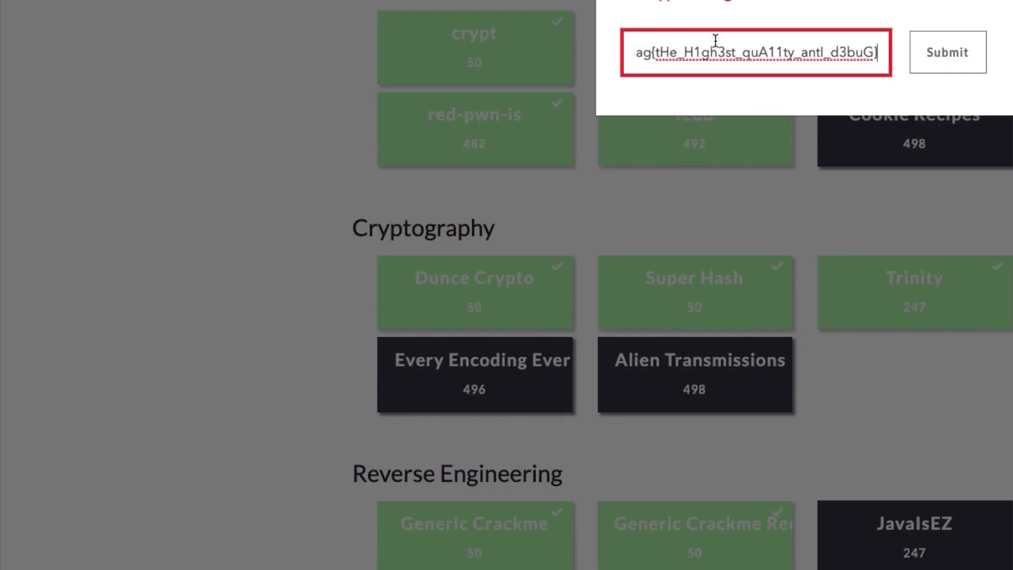